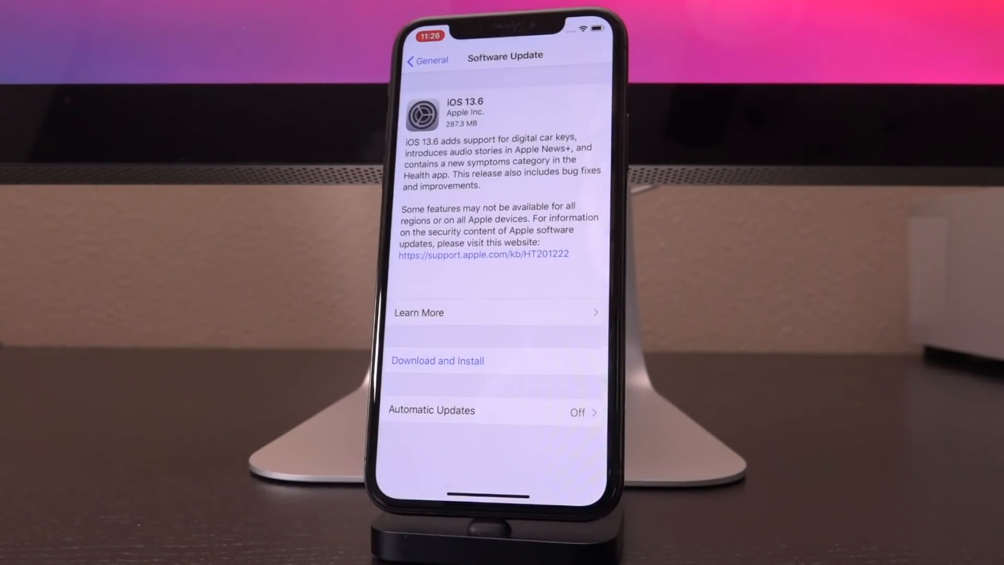
Scroll the BestTechInfo Jailbreak iOS 14 Status page down to 'iOS 14 Status – NO!'
click(437, 360)
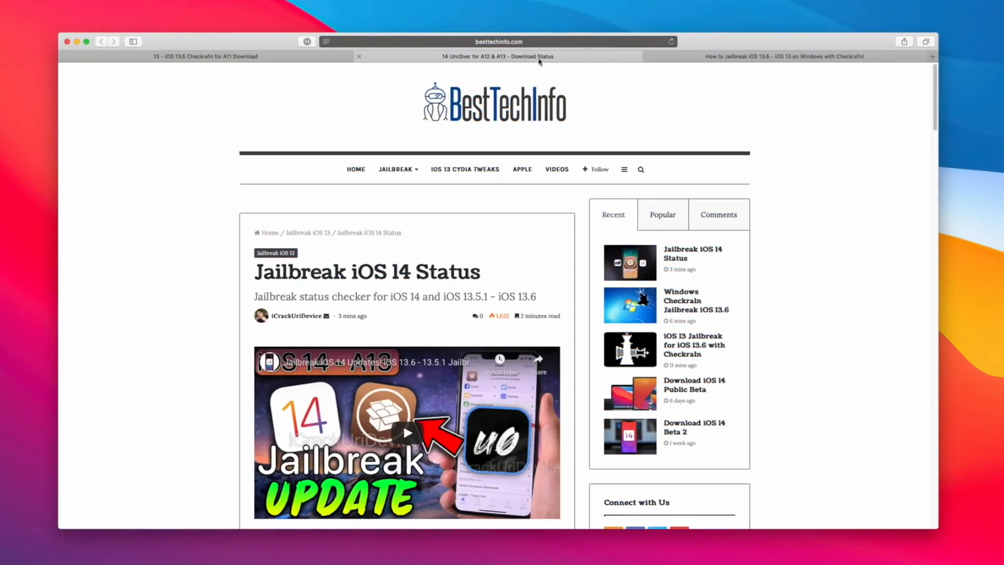
mouse_move(691, 176)
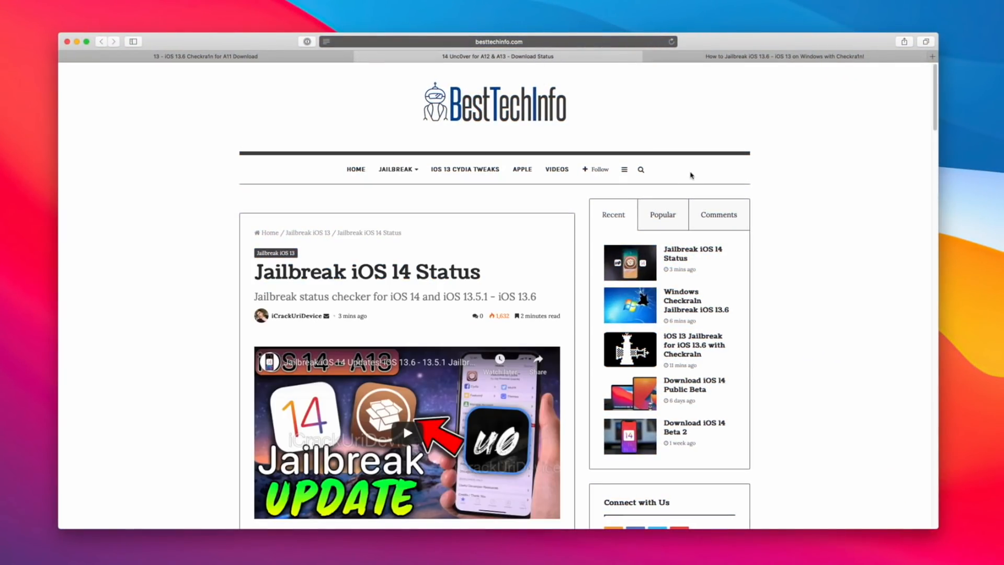
scroll(down, 3)
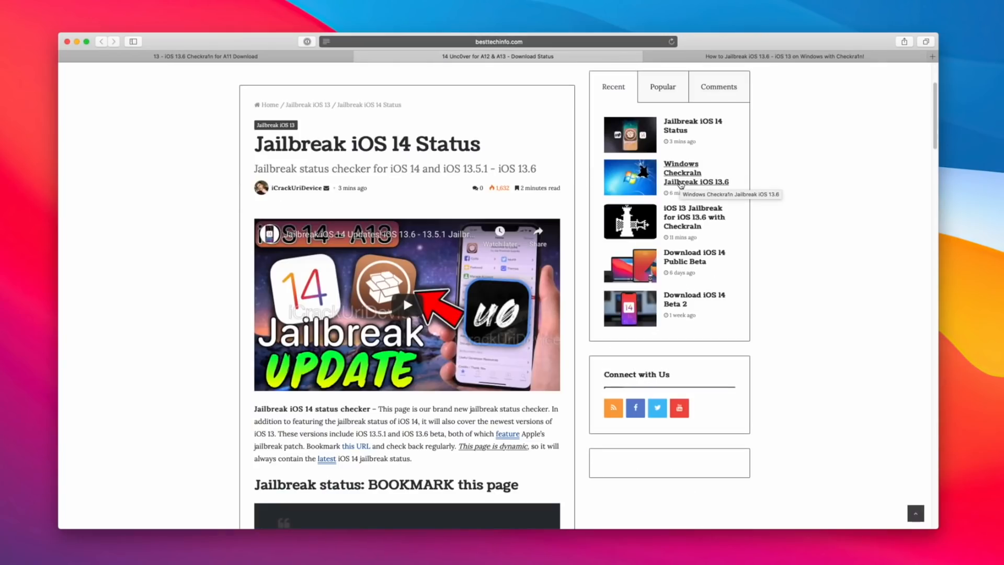
scroll(down, 3)
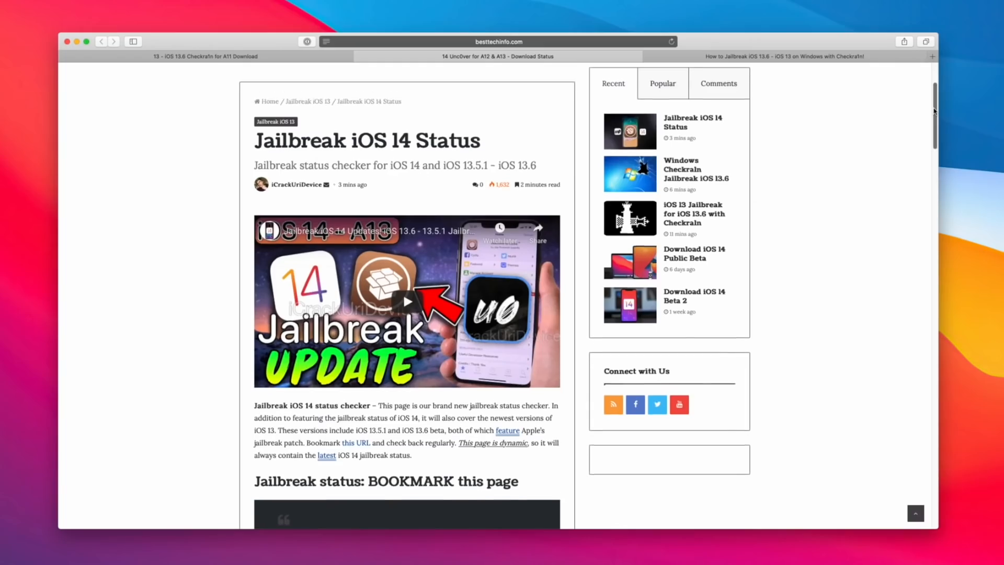
scroll(down, 3)
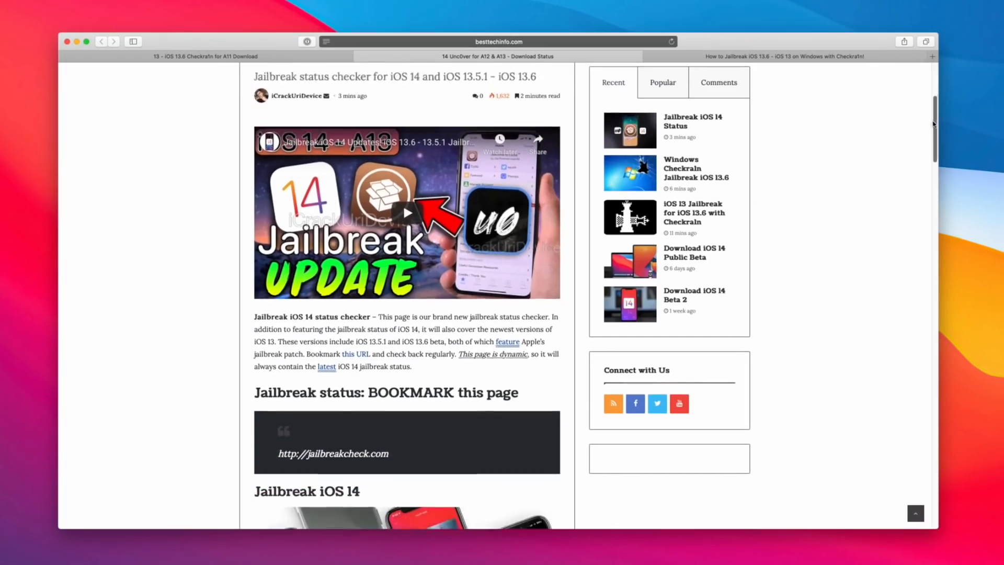
scroll(down, 3)
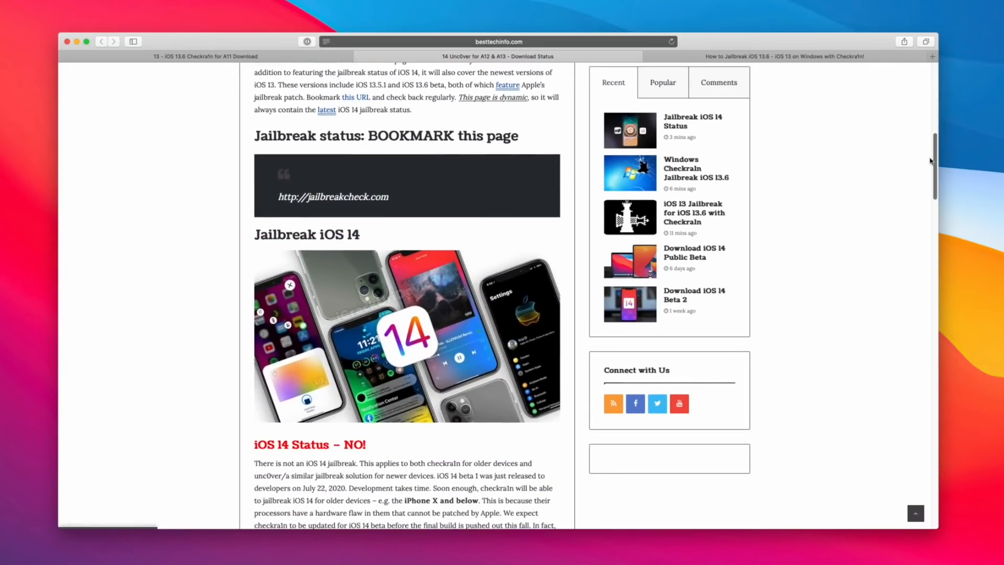
scroll(down, 3)
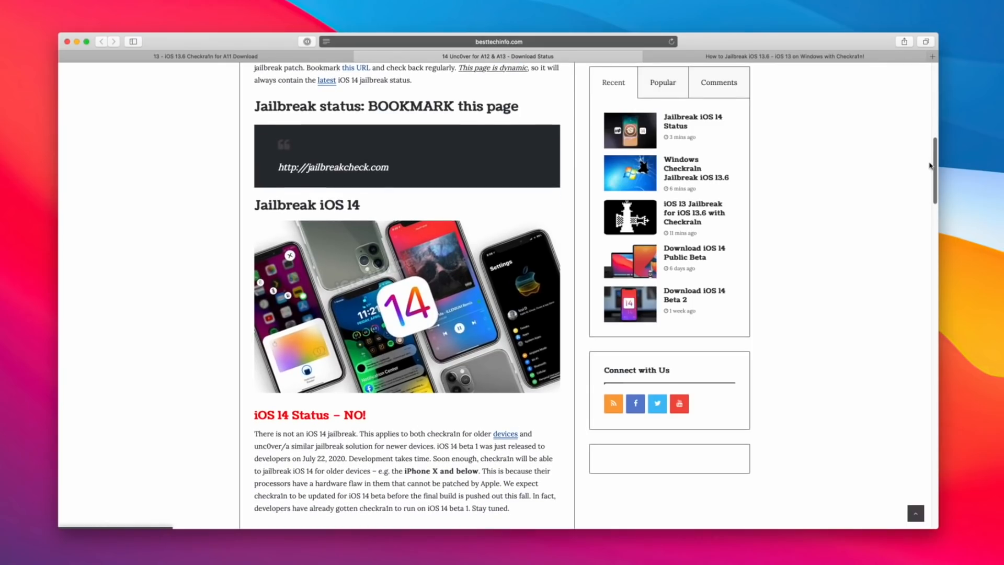
scroll(down, 3)
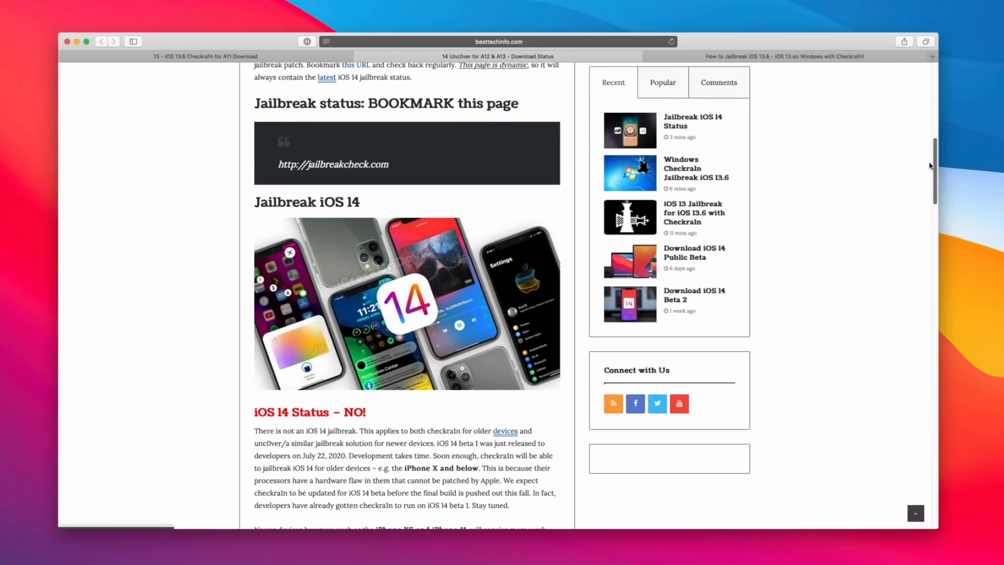
scroll(down, 3)
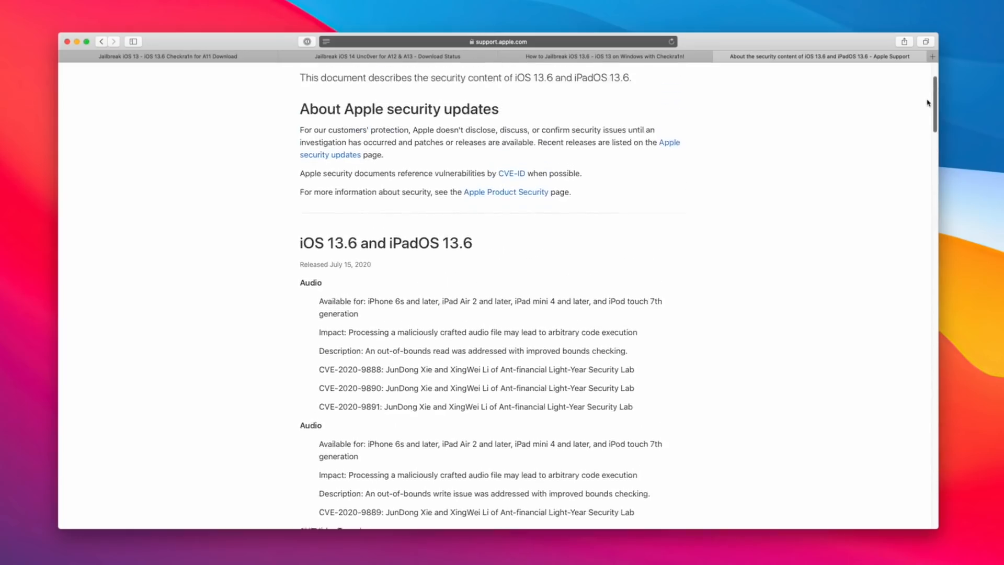
scroll(up, 3)
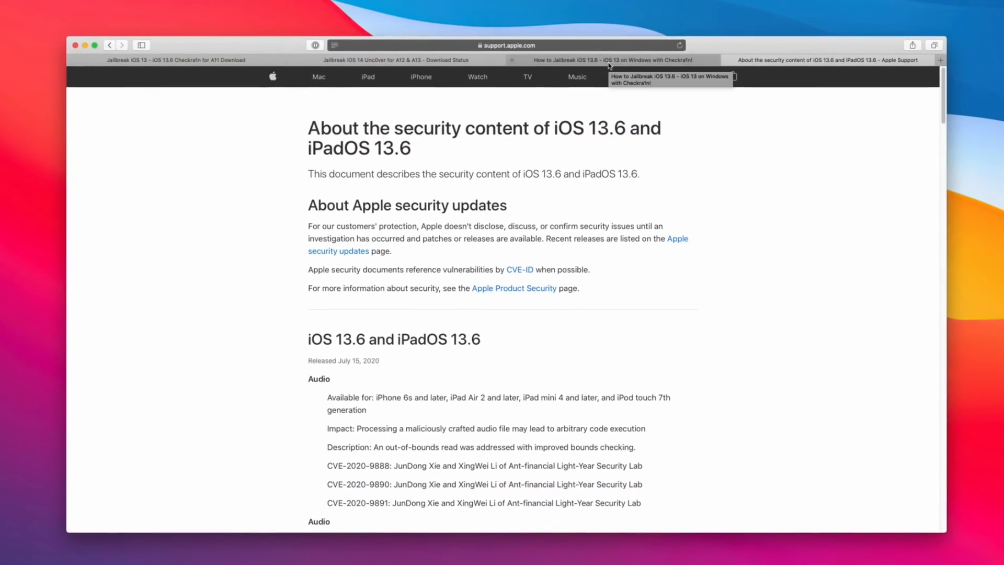
Show the third tab's Windows Checkra1n guide at 'Download Bootra1n – Checkra1n for Windows'
click(605, 60)
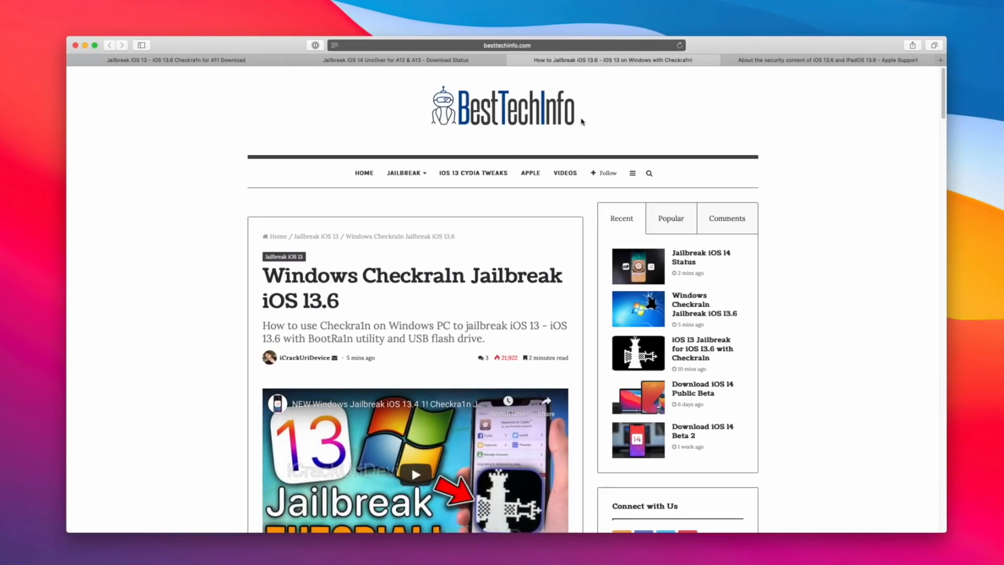
scroll(down, 3)
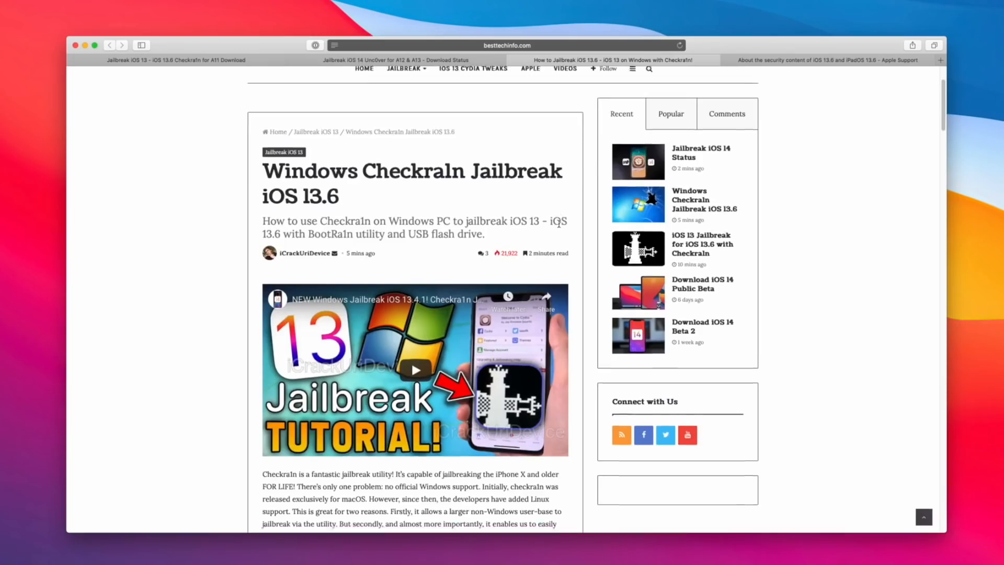
scroll(down, 3)
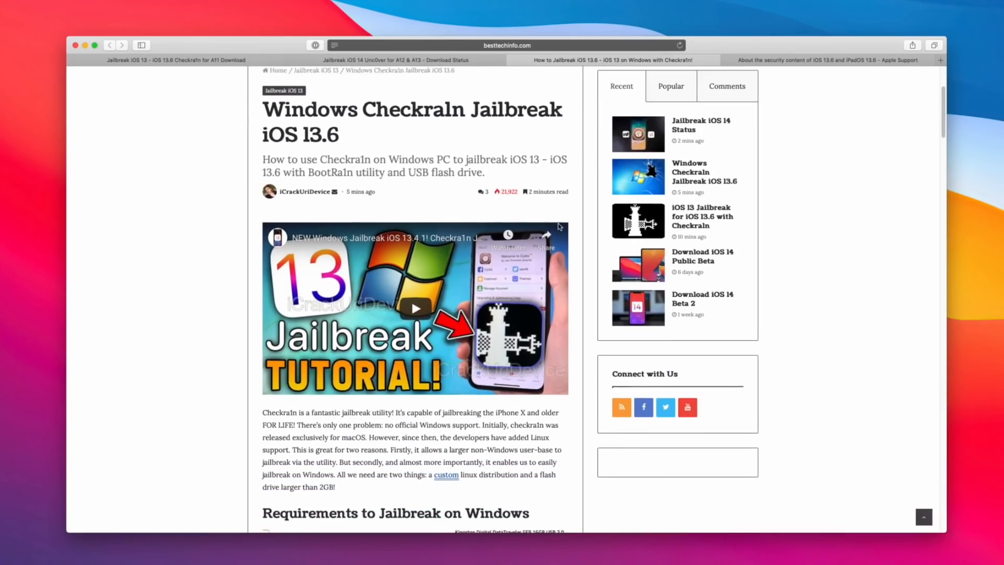
scroll(down, 3)
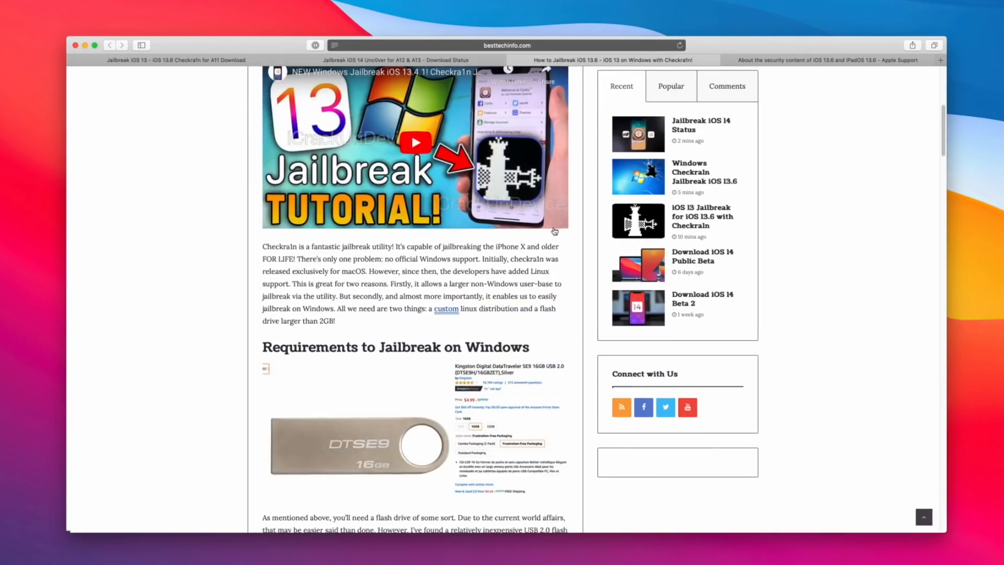
scroll(down, 3)
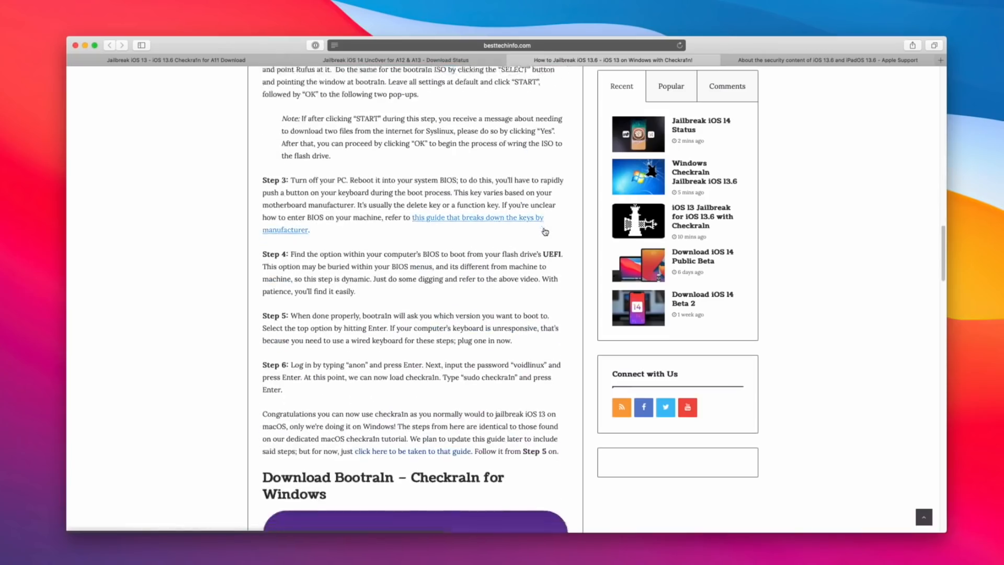
scroll(down, 3)
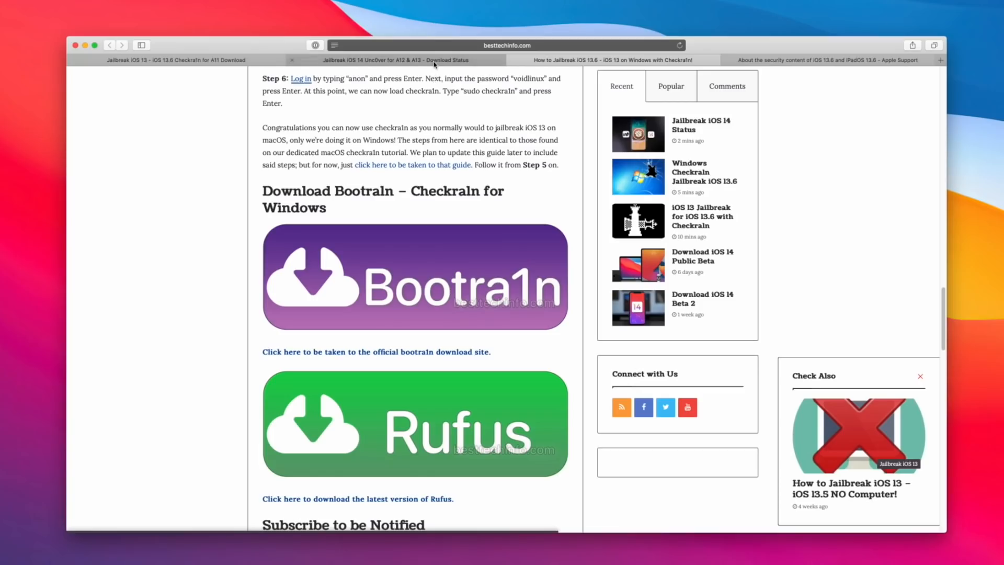
mouse_move(420, 59)
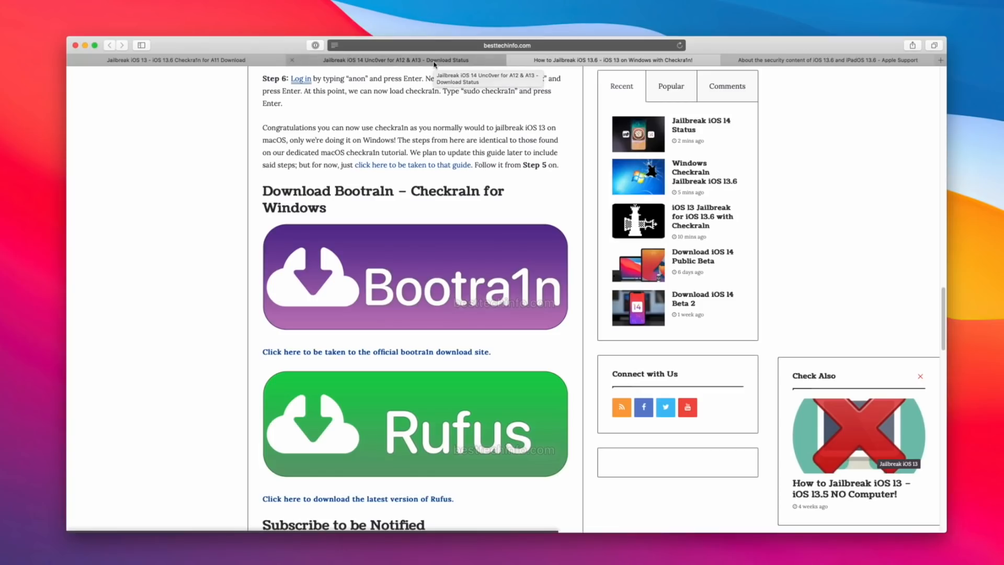
On the first tab's iOS 13.6 article, follow the green Checkra1n download banner
click(176, 60)
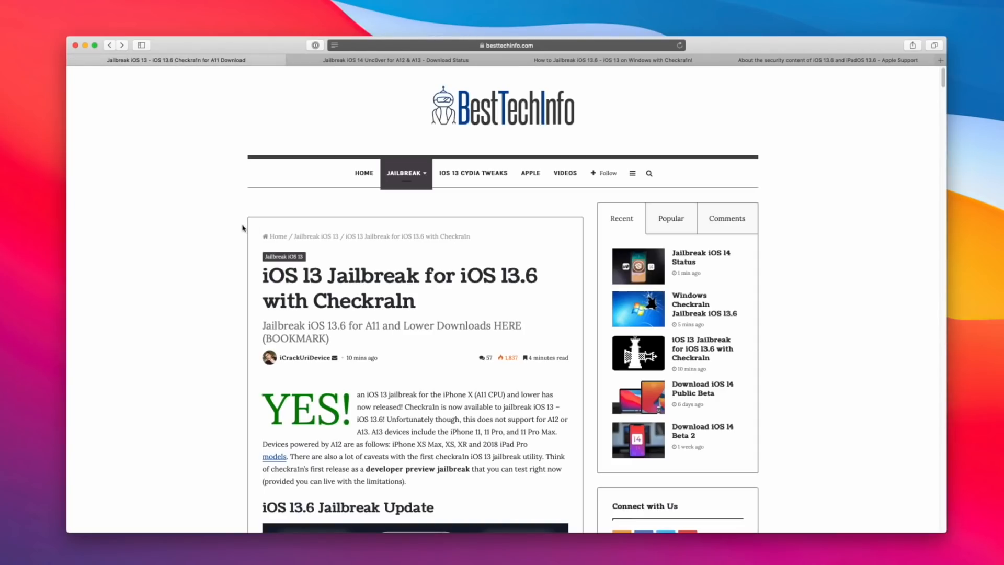
scroll(down, 3)
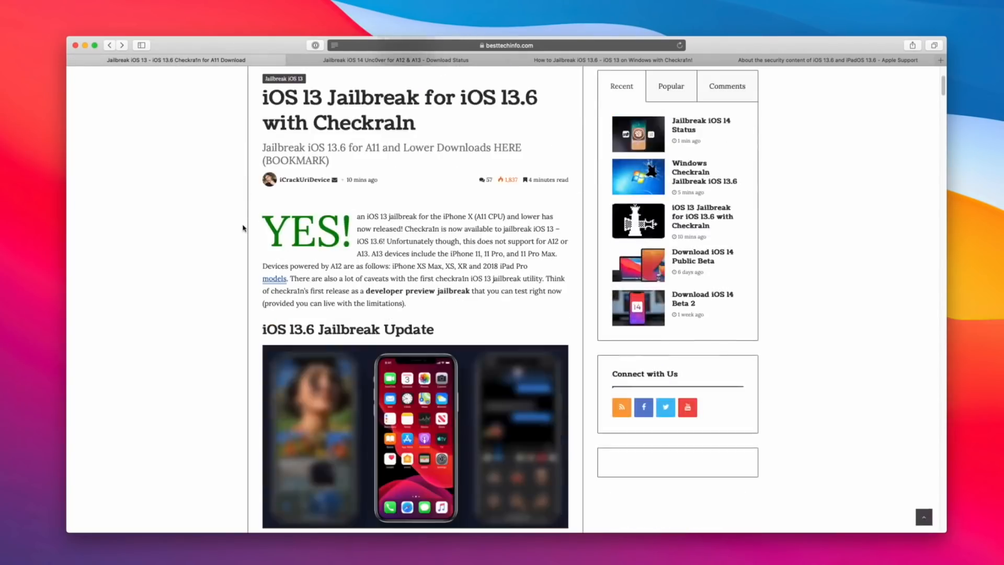
scroll(down, 3)
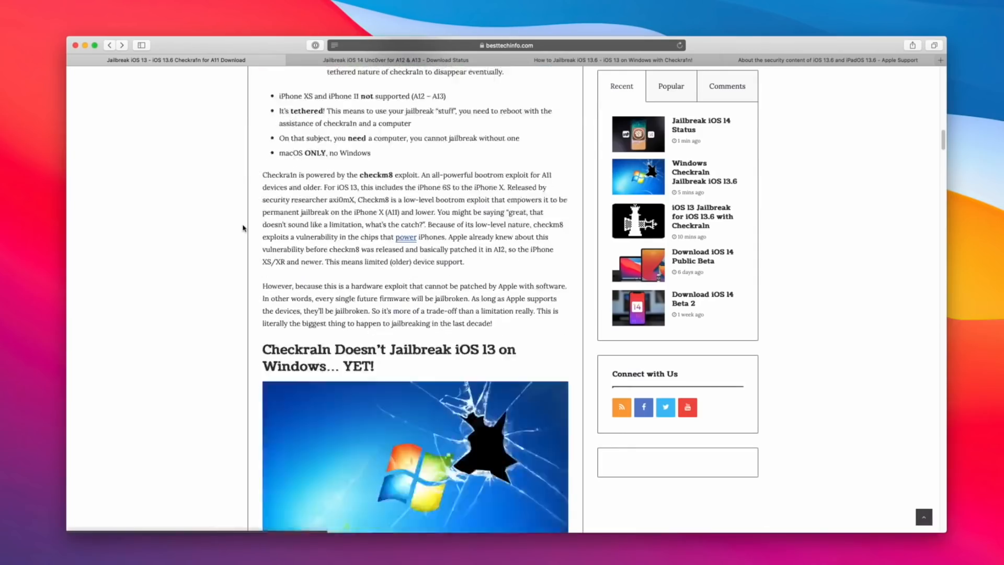
scroll(down, 3)
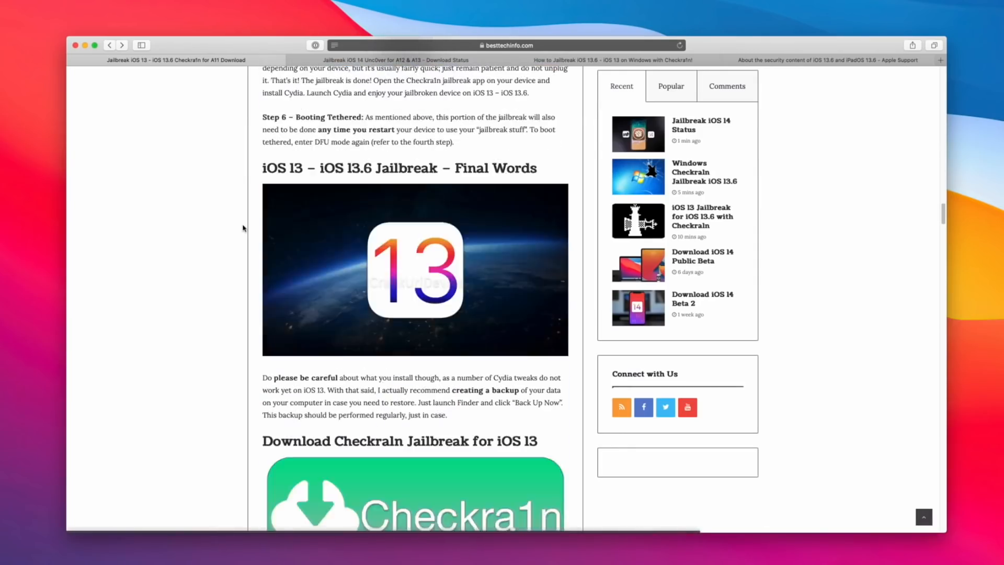
scroll(down, 3)
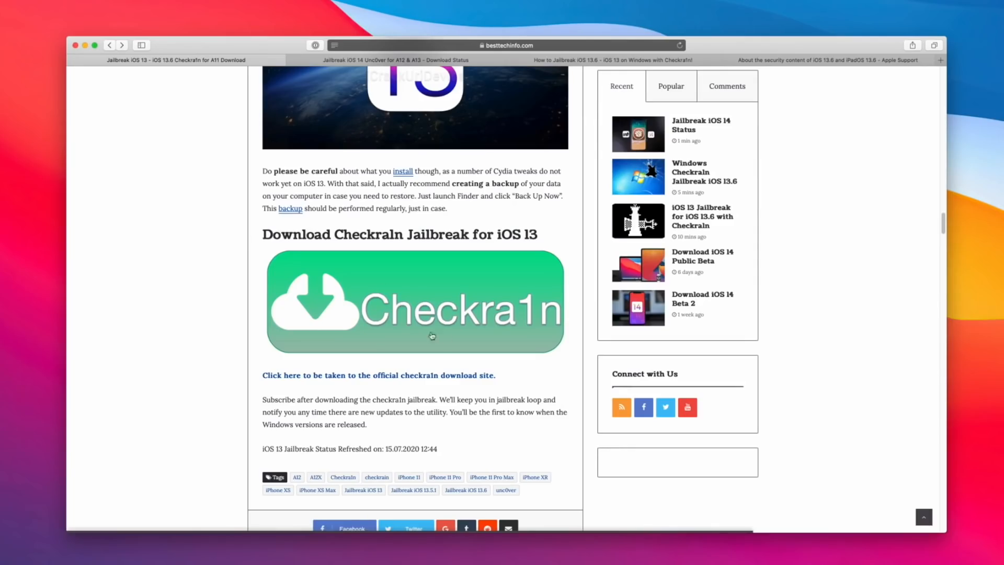
click(414, 301)
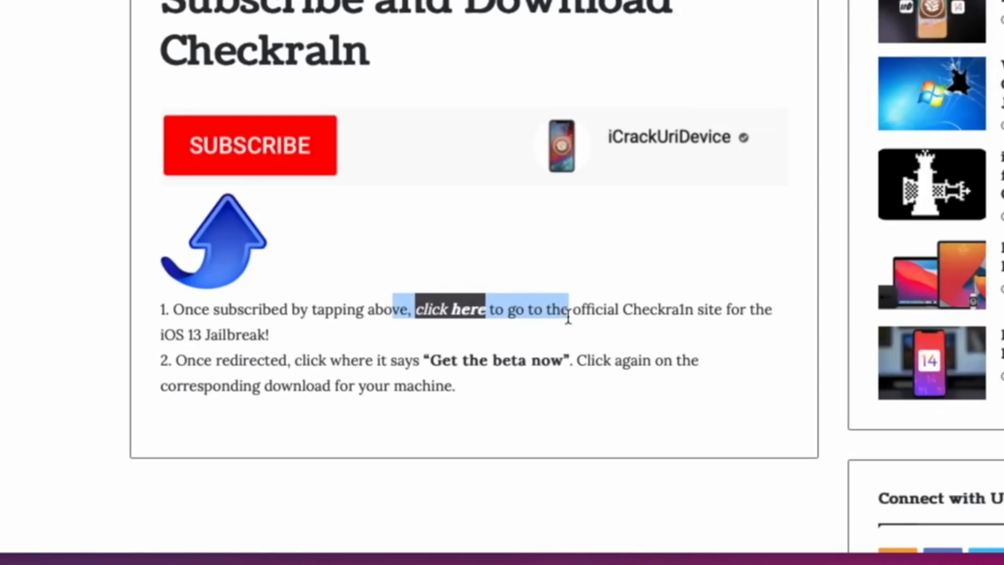
Go to checkra1n's Latest Release via 'Get the beta now' and download 0.10.2 for macOS
click(450, 309)
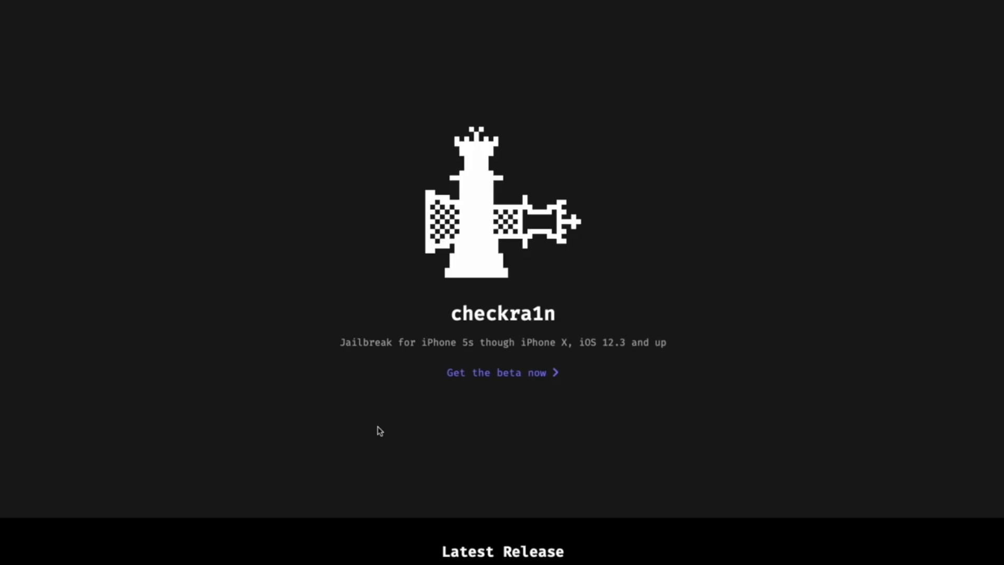
mouse_move(515, 380)
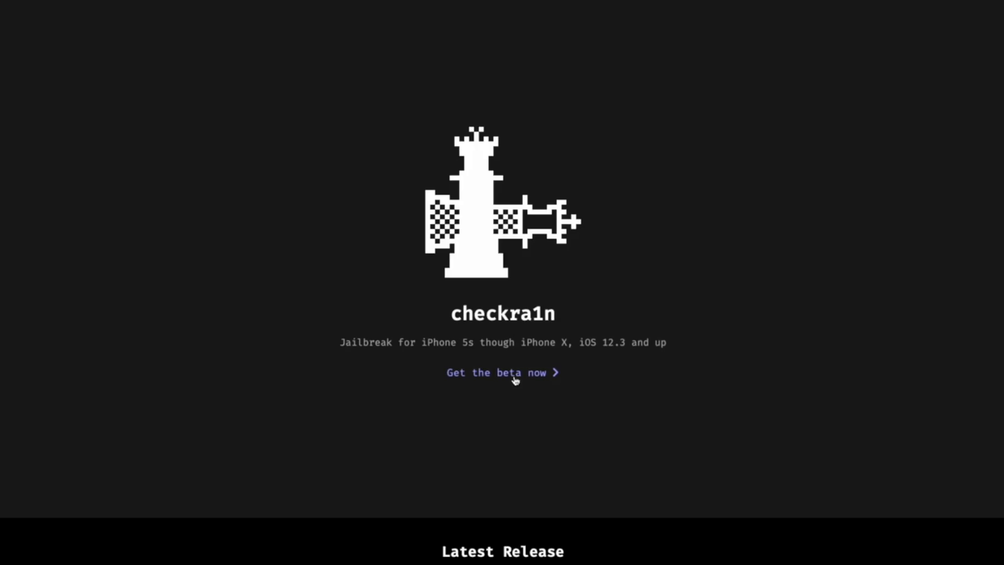
click(502, 372)
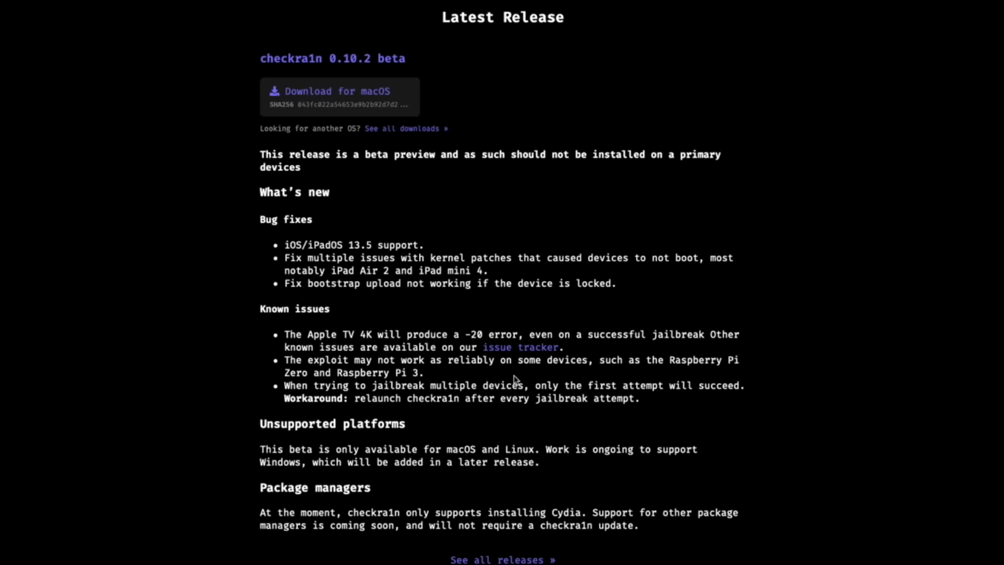
mouse_move(340, 97)
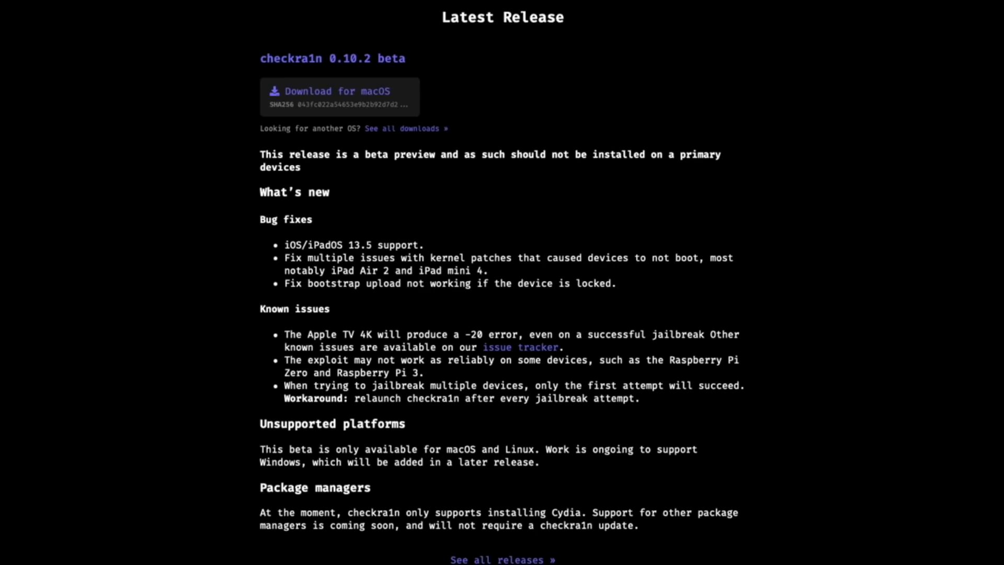
click(336, 91)
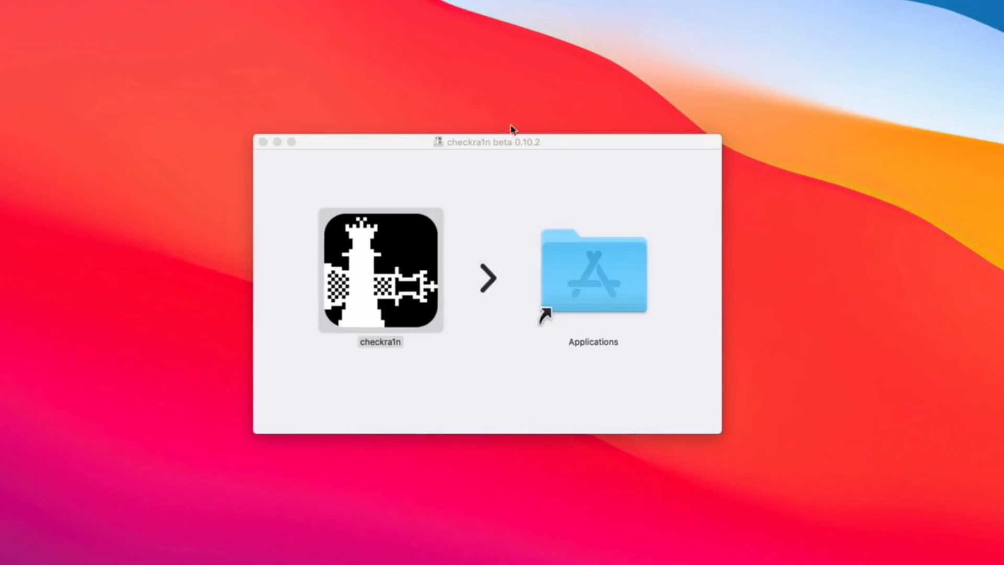
Drag checkra1n onto Applications in the disk image and replace the existing copy
drag(380, 272, 592, 272)
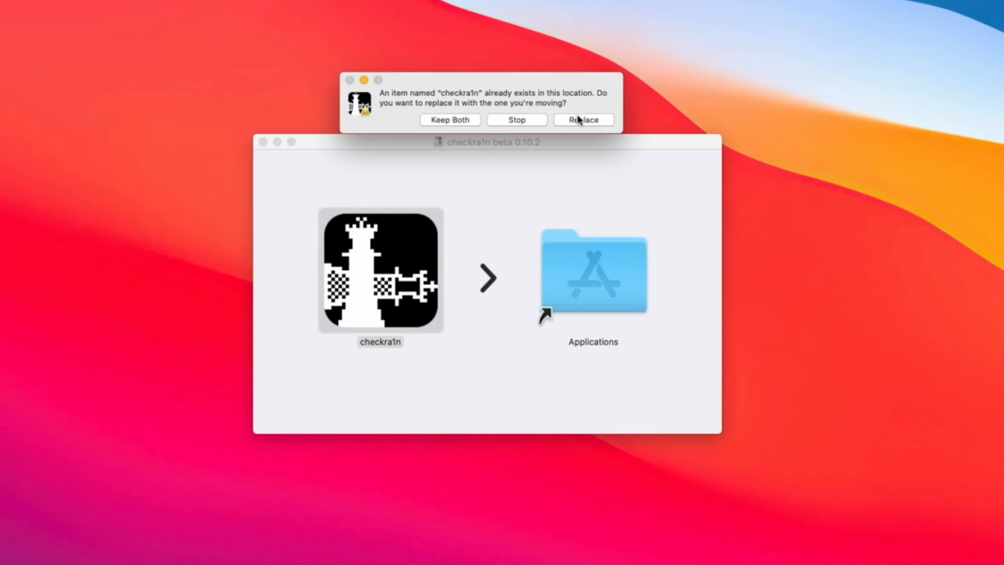
mouse_move(584, 128)
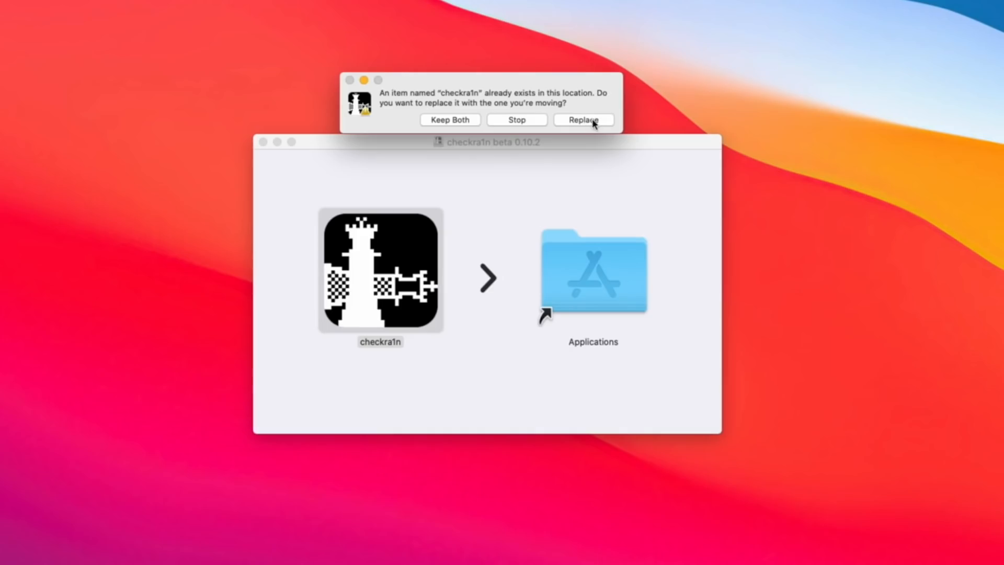
click(583, 120)
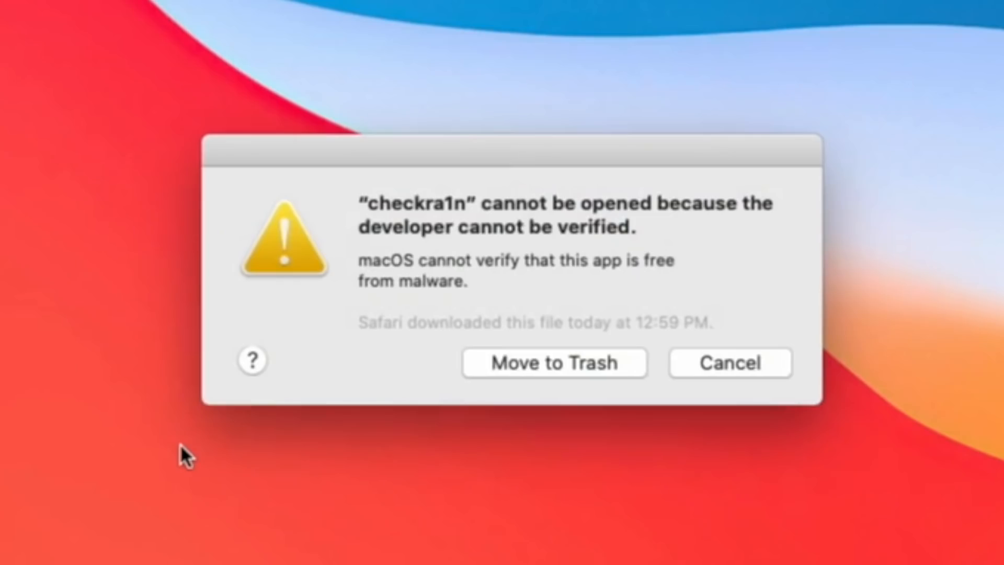
mouse_move(748, 505)
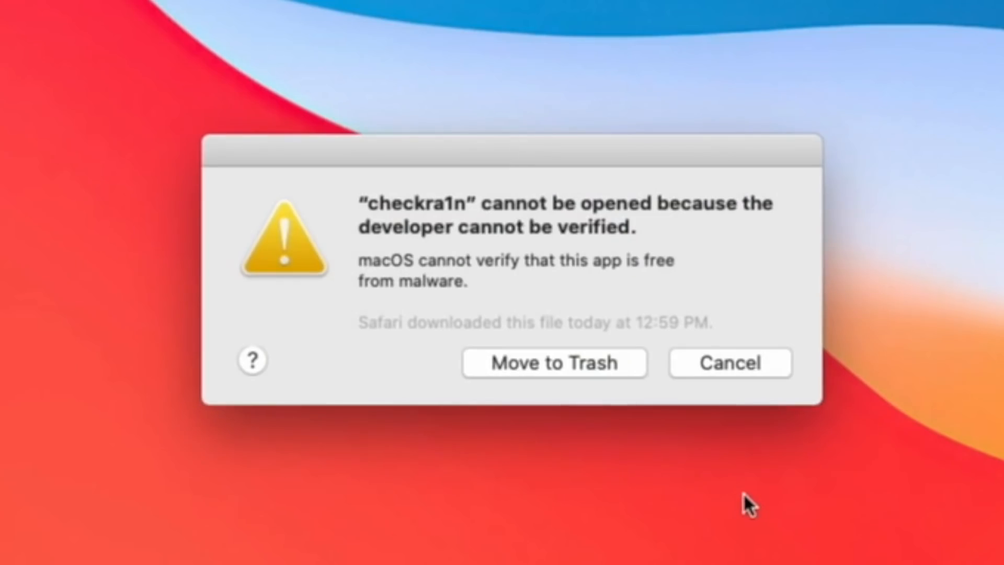
mouse_move(797, 487)
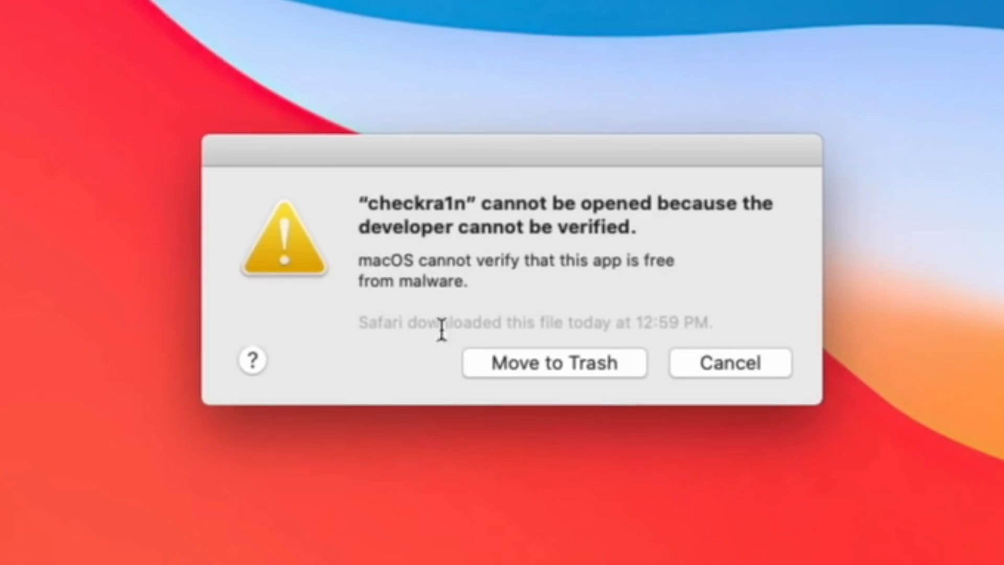
mouse_move(559, 367)
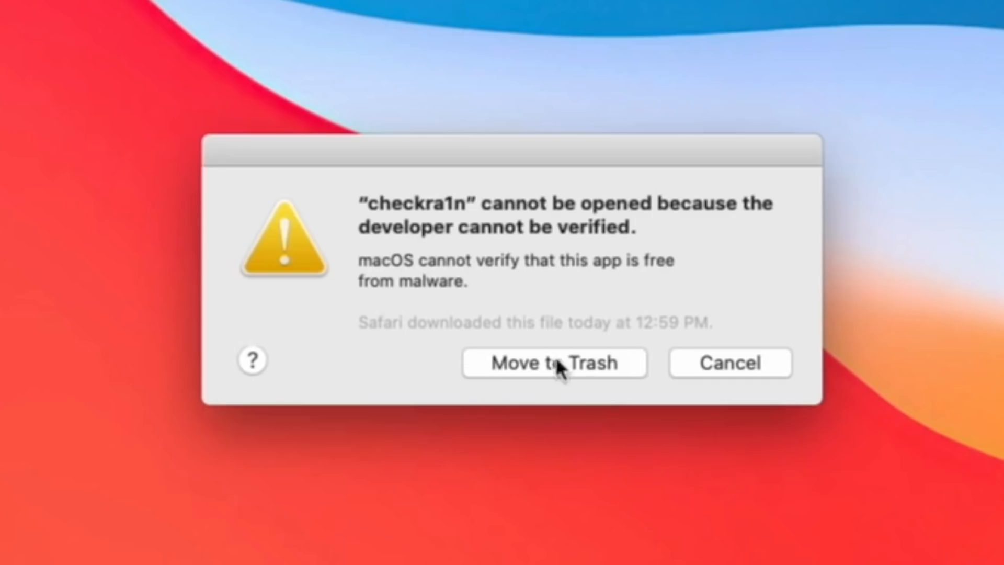
mouse_move(753, 364)
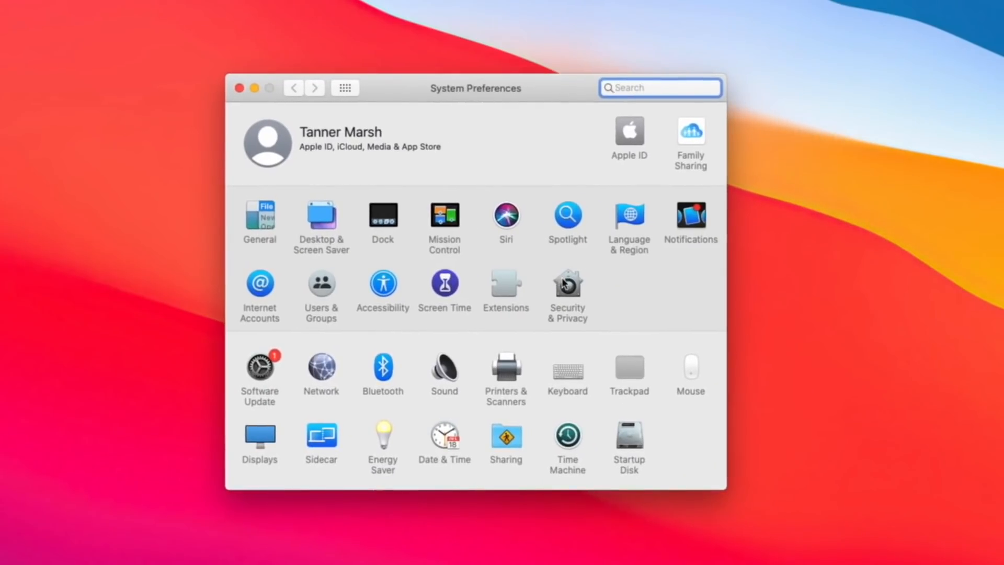
Use Open Anyway for checkra1n in Security & Privacy and confirm with Open
click(566, 288)
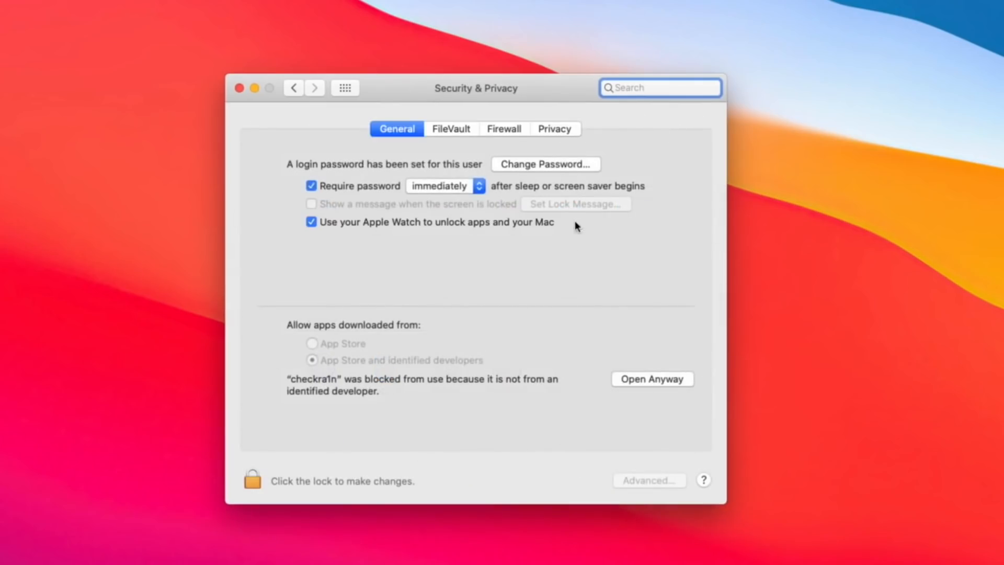
mouse_move(590, 385)
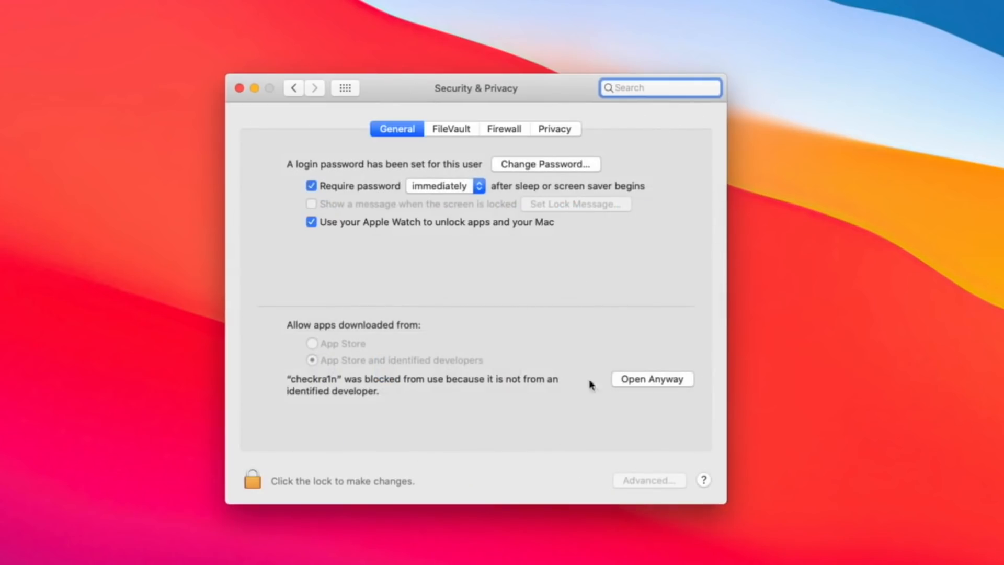
mouse_move(298, 383)
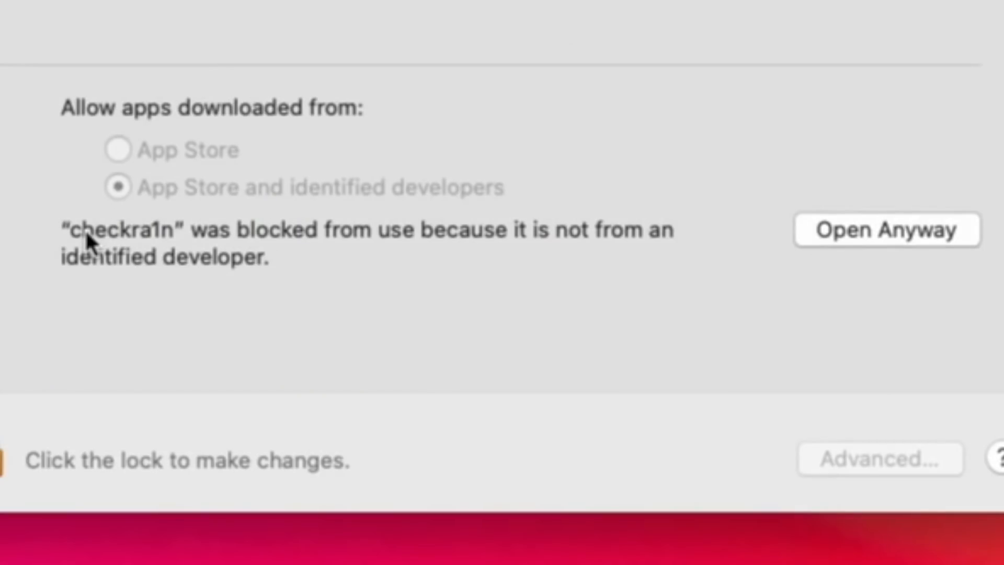
mouse_move(544, 184)
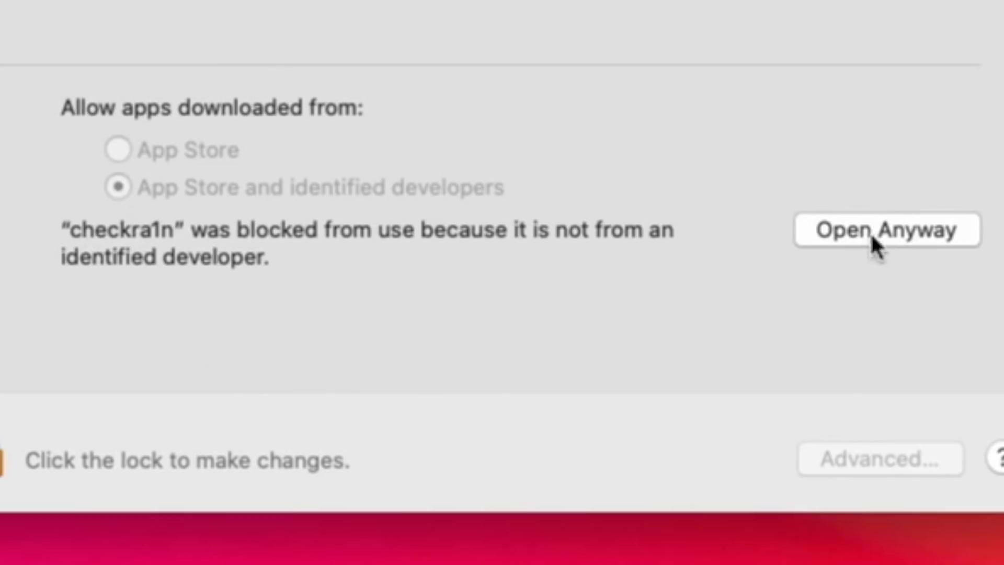
mouse_move(871, 250)
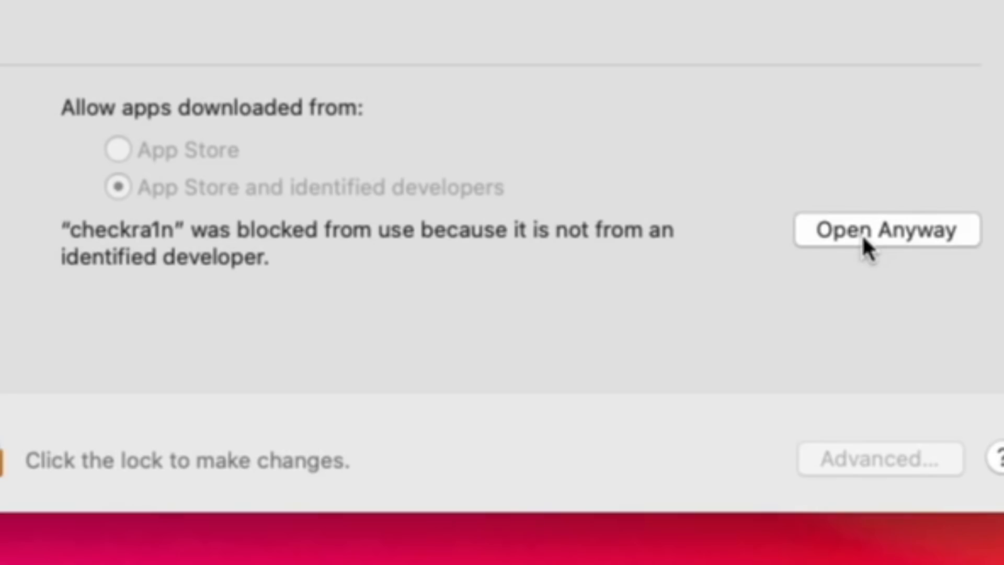
click(886, 231)
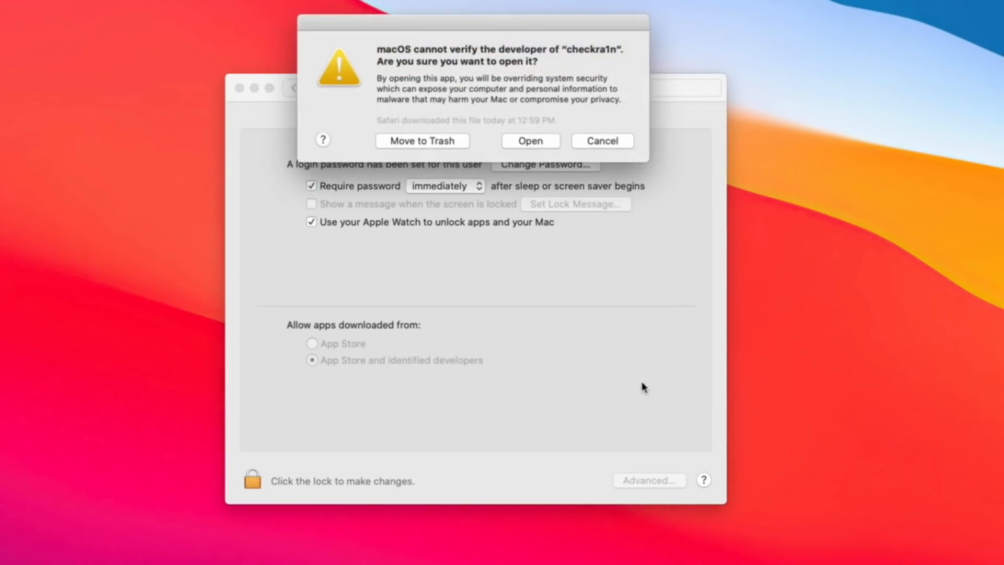
click(530, 140)
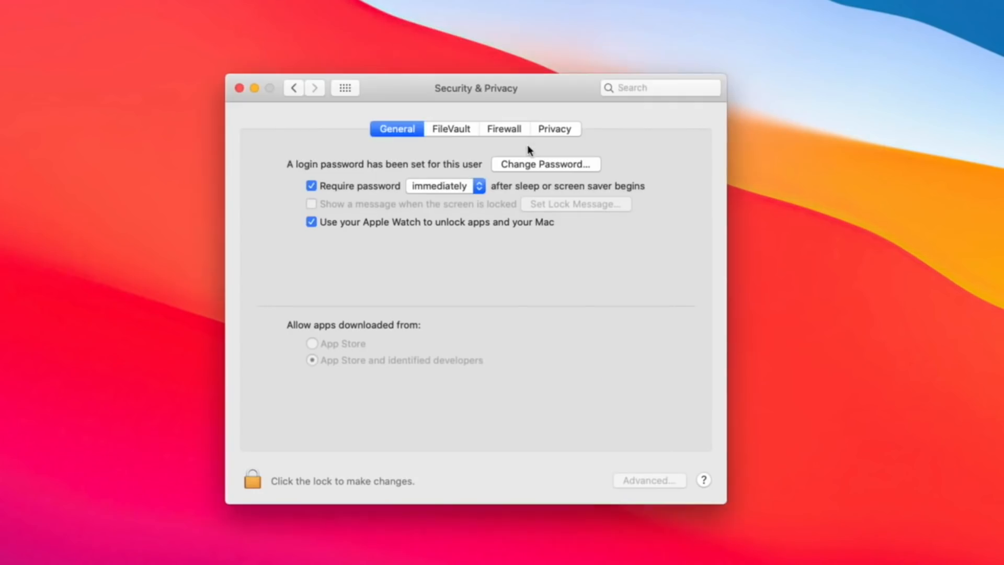
key(cmd+space)
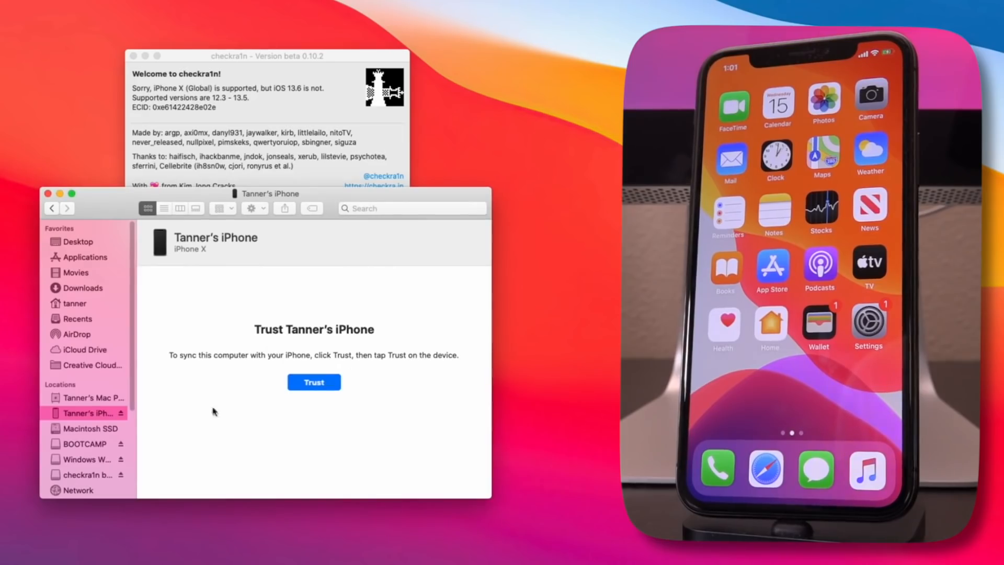
Select the iPhone X in Finder's sidebar, Trust it, and continue past the welcome screen
click(314, 381)
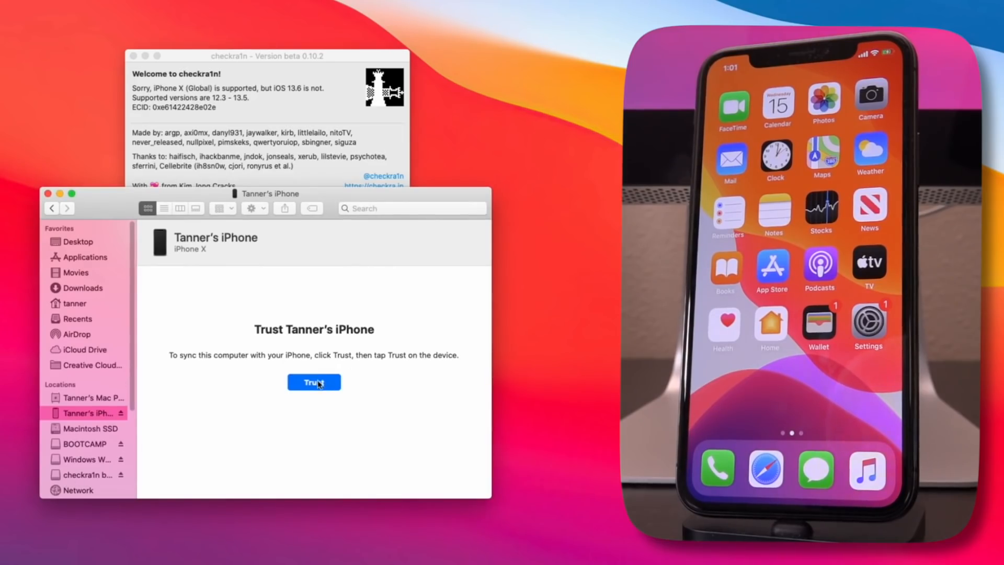
click(313, 382)
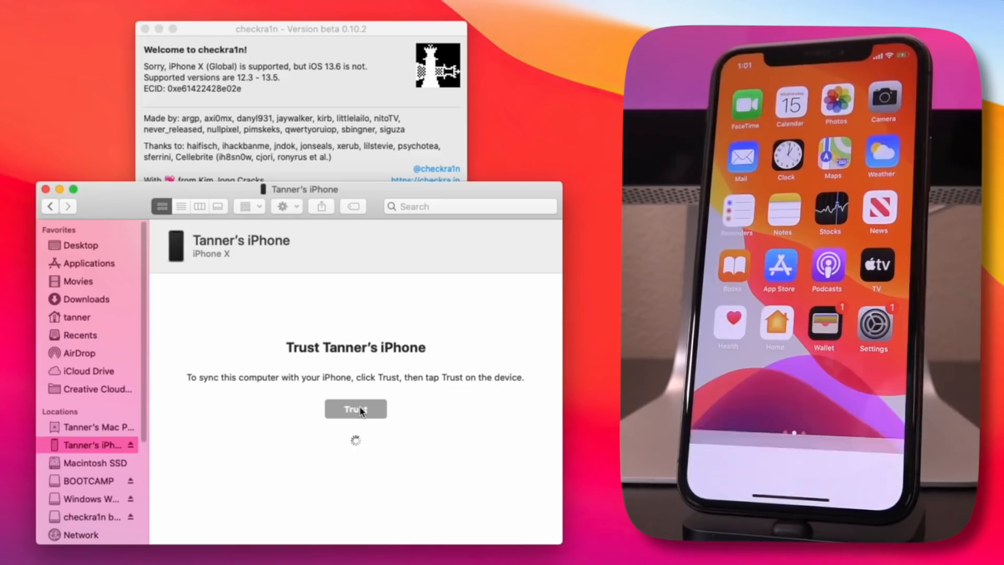
click(356, 410)
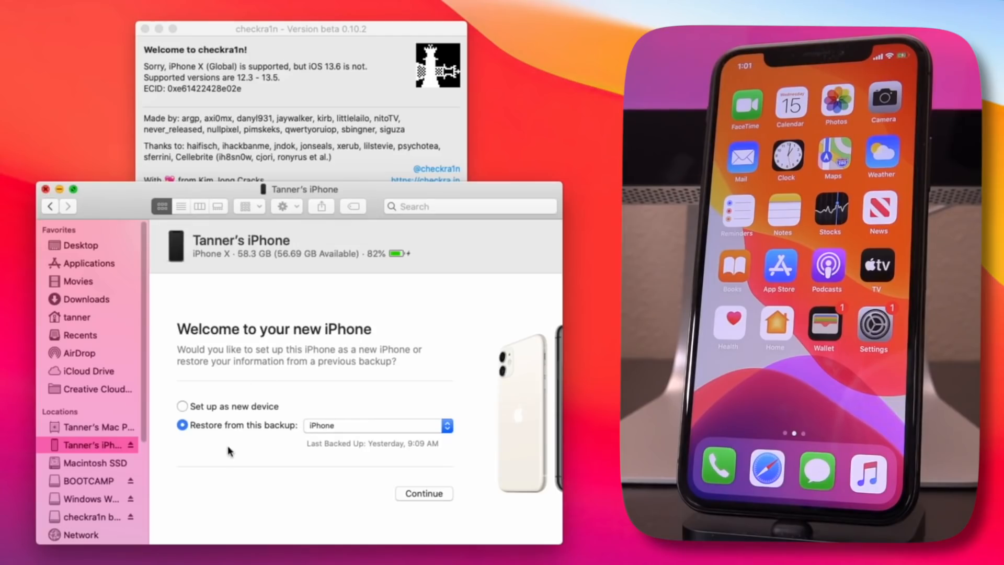
click(423, 494)
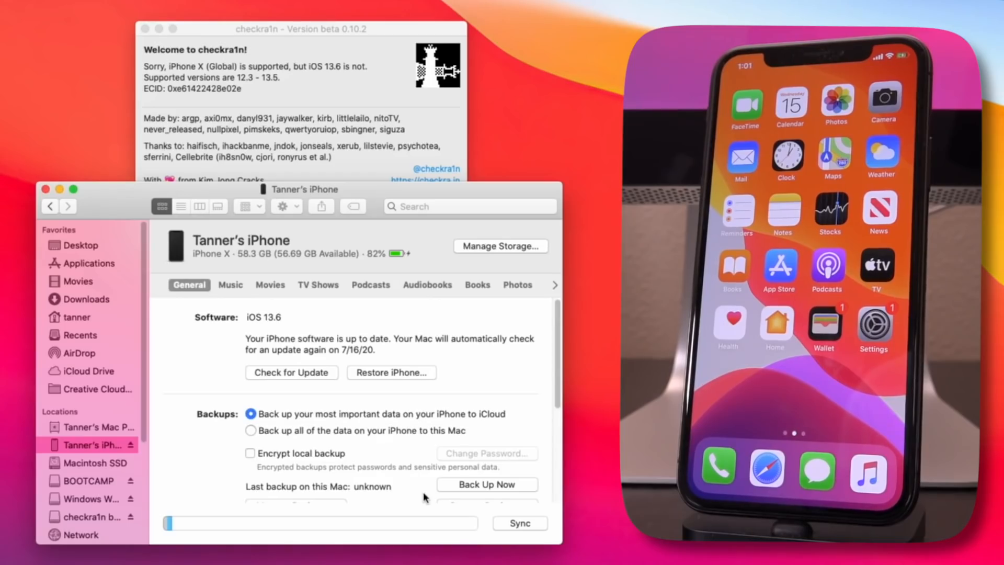
scroll(down, 3)
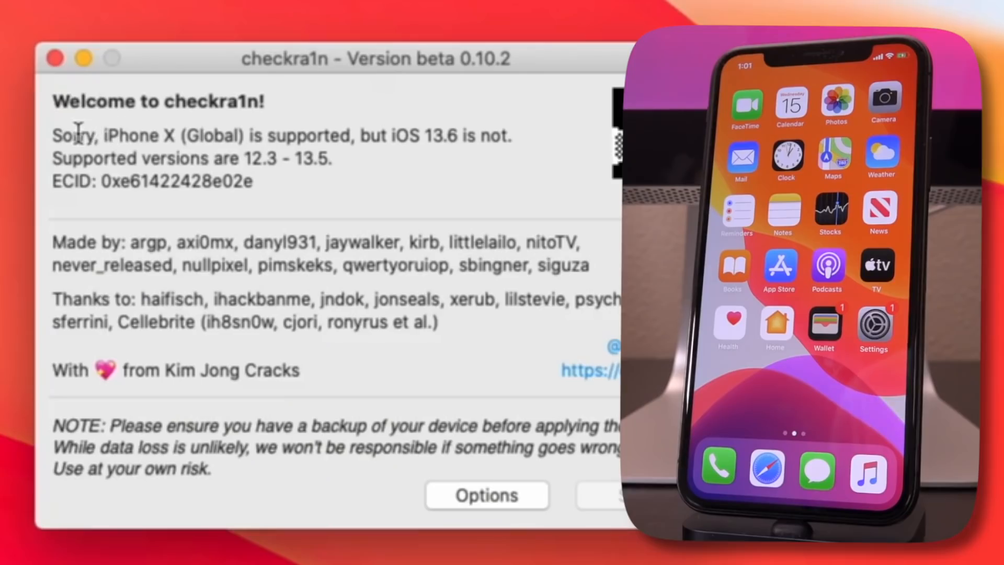
Highlight checkra1n's 'iPhone X (Global) is supported, but iOS 13.6 is not' message
drag(77, 135, 560, 135)
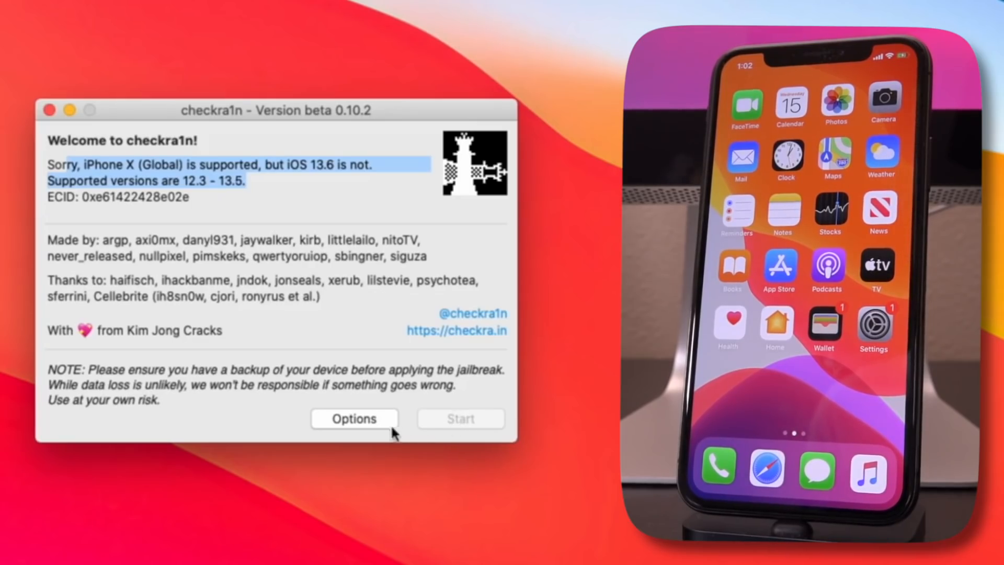
mouse_move(376, 429)
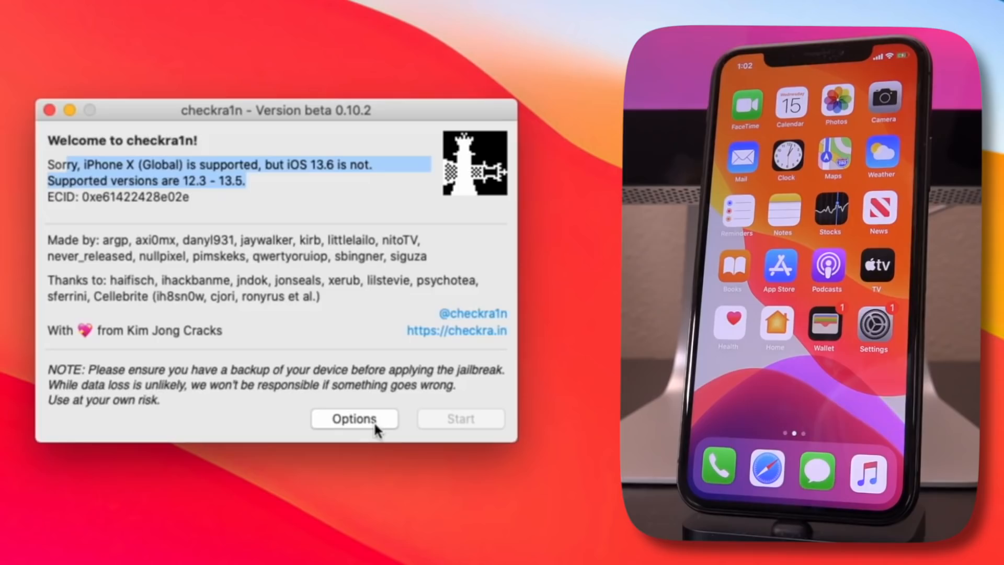
Tick 'Allow untested iOS/iPadOS/tvOS versions' in checkra1n Options and go back
click(354, 419)
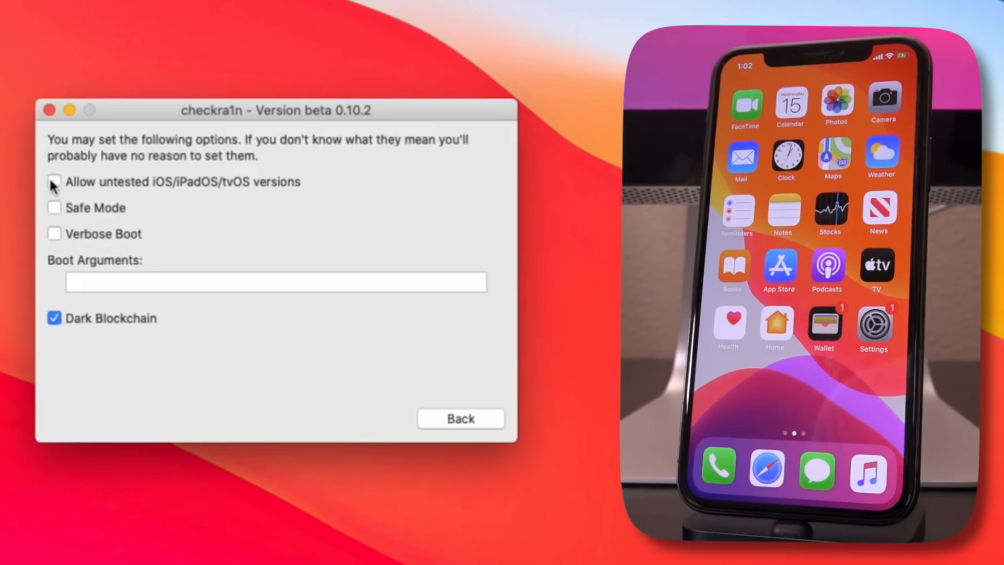
click(54, 182)
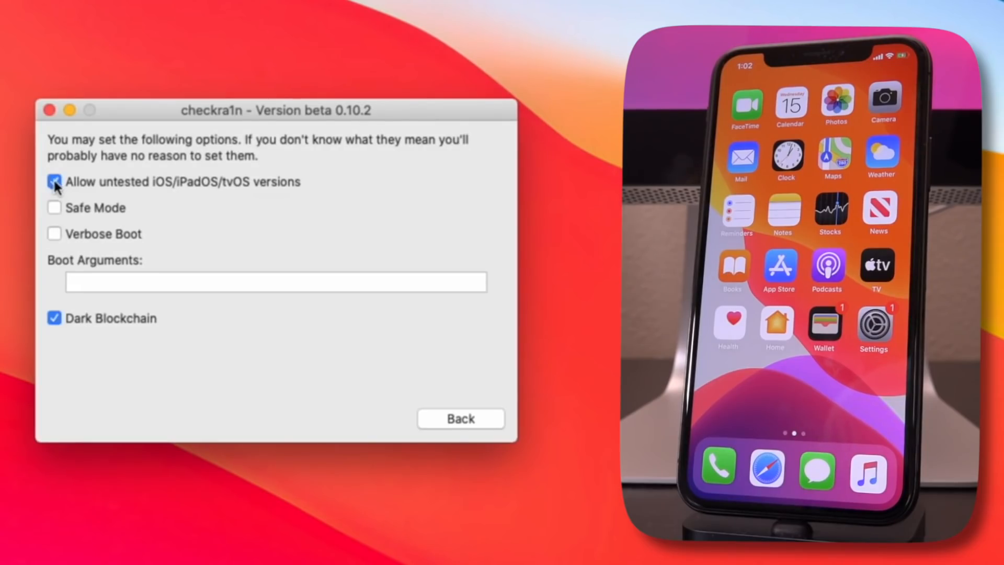
click(460, 418)
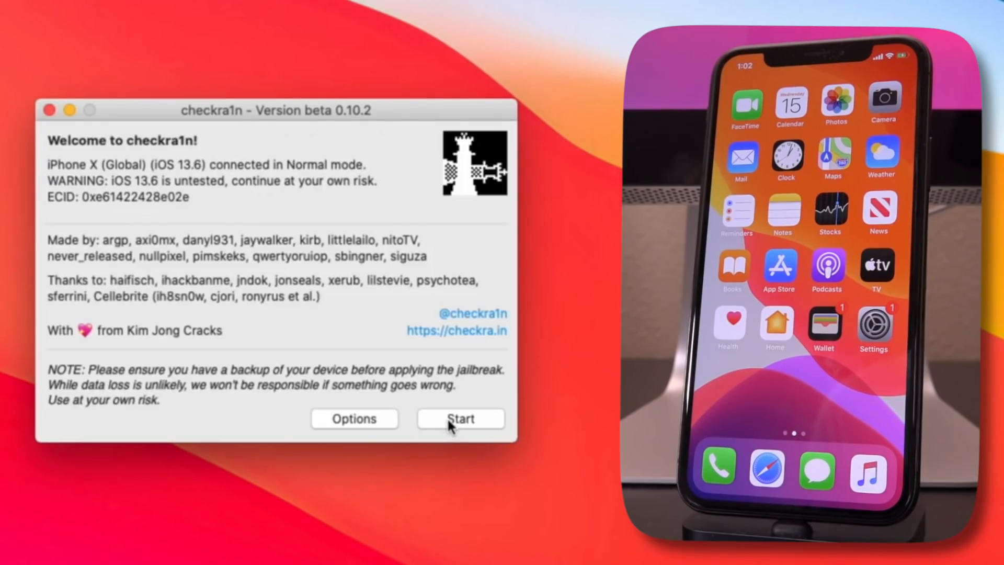
Start the checkra1n jailbreak on the connected iPhone X
click(460, 419)
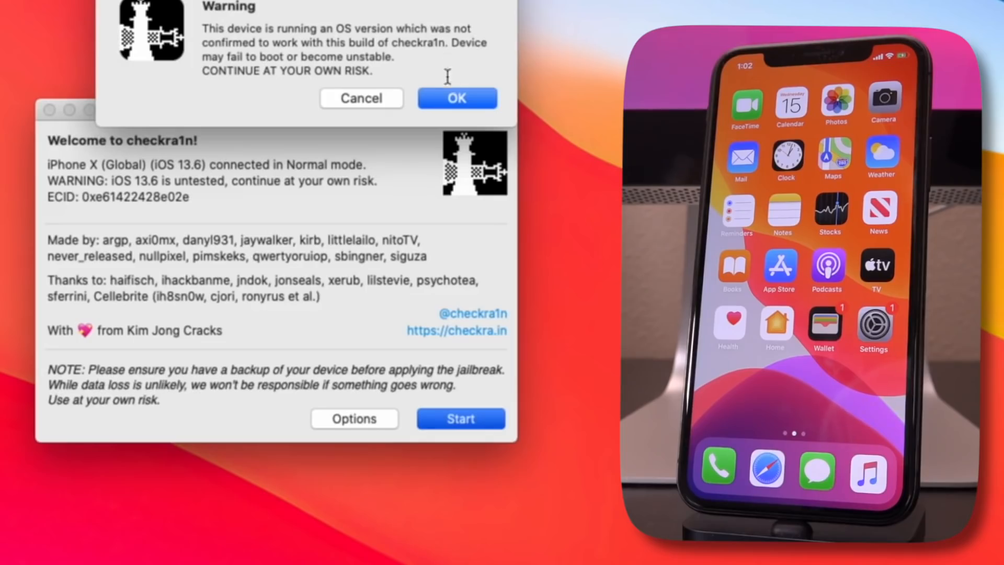
mouse_move(451, 86)
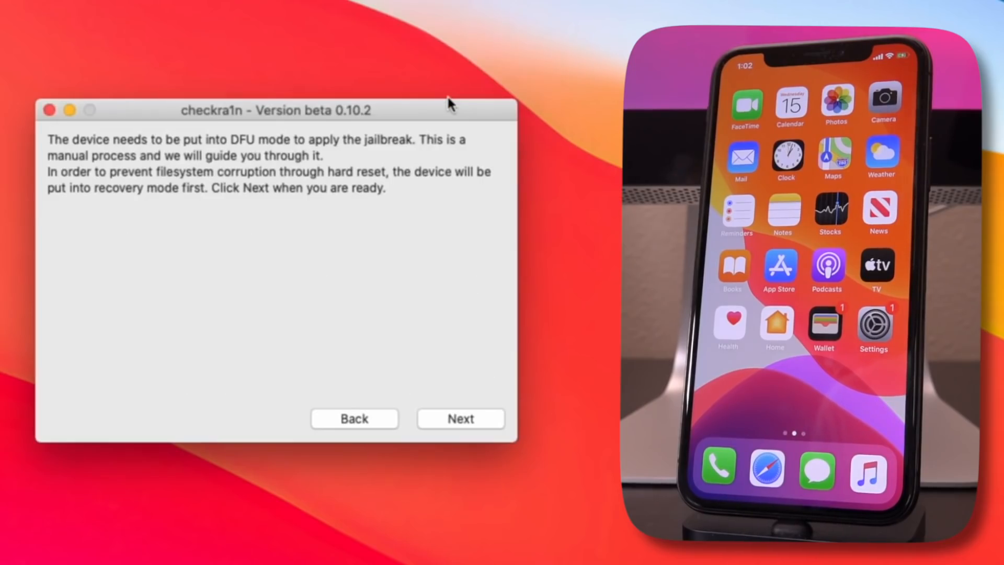
mouse_move(467, 394)
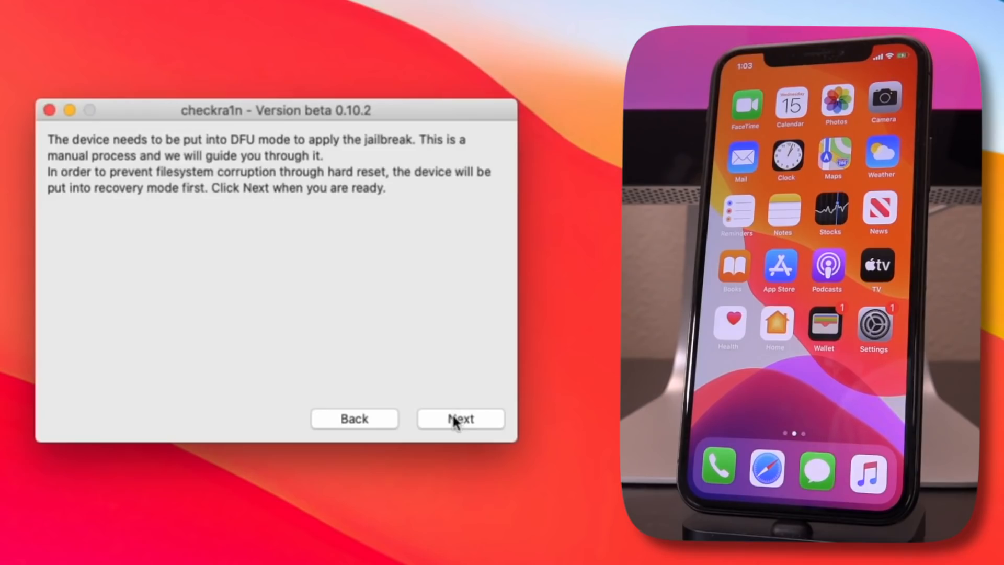
Put the iPhone X into recovery mode and advance to the DFU mode instructions
click(461, 419)
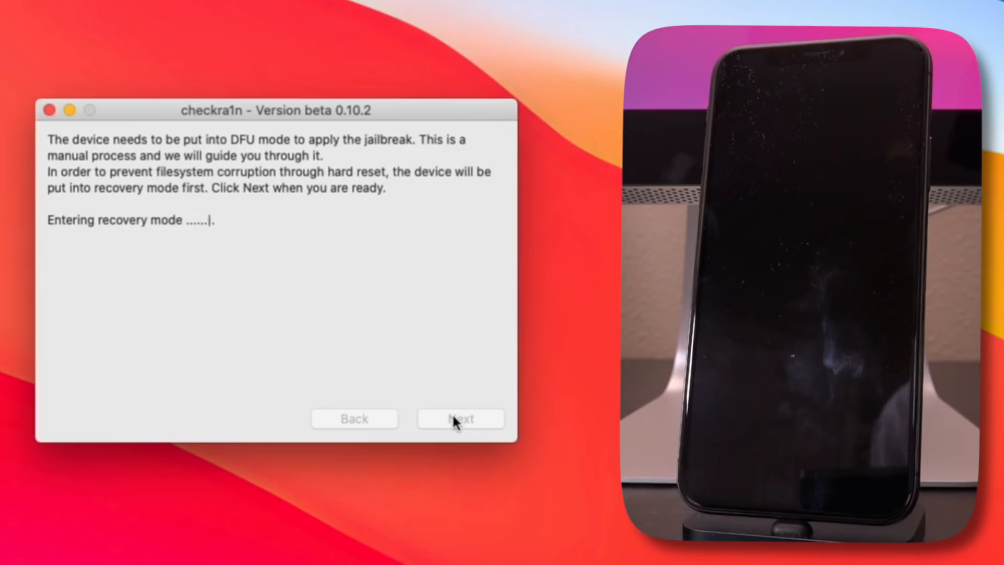
click(461, 419)
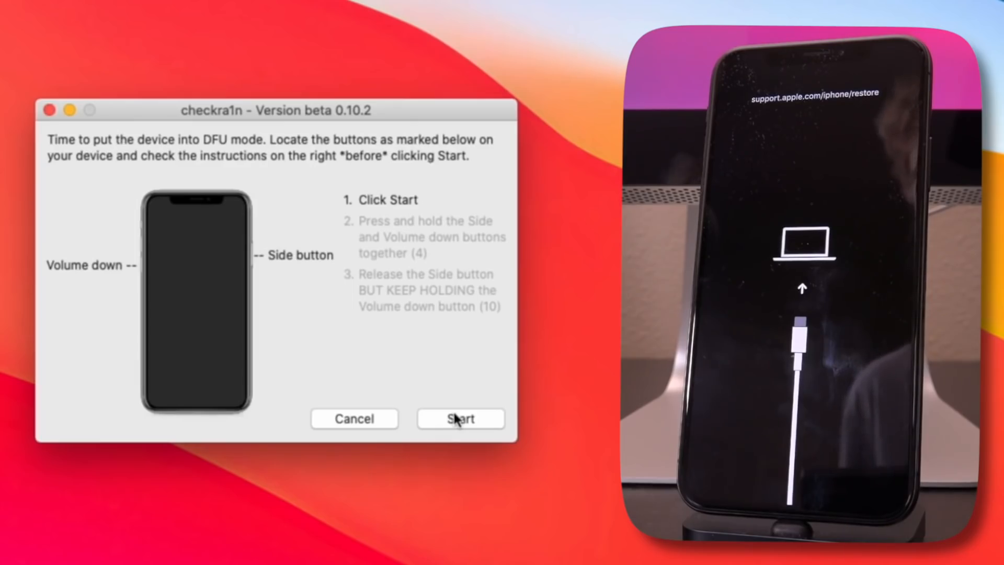
mouse_move(429, 399)
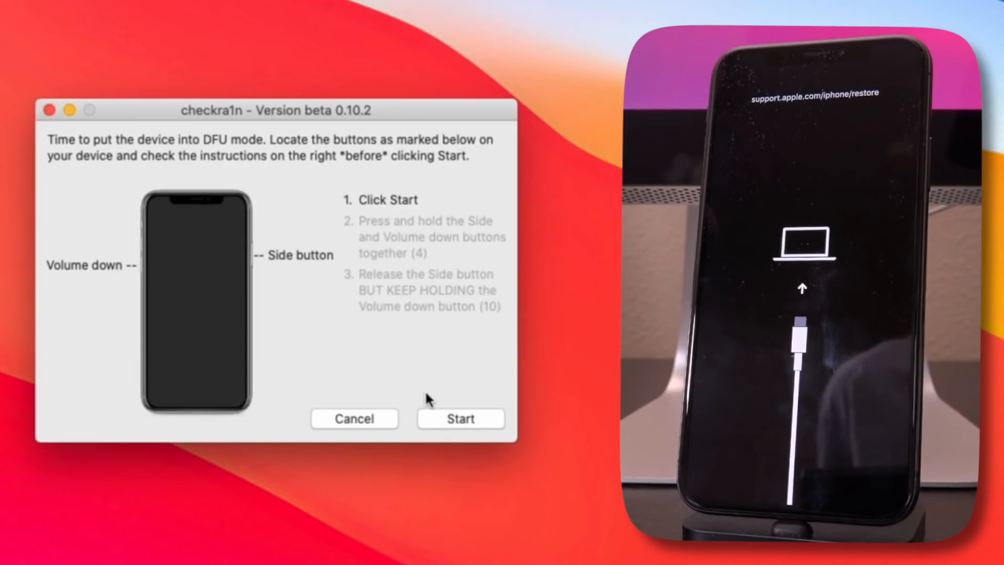
mouse_move(307, 216)
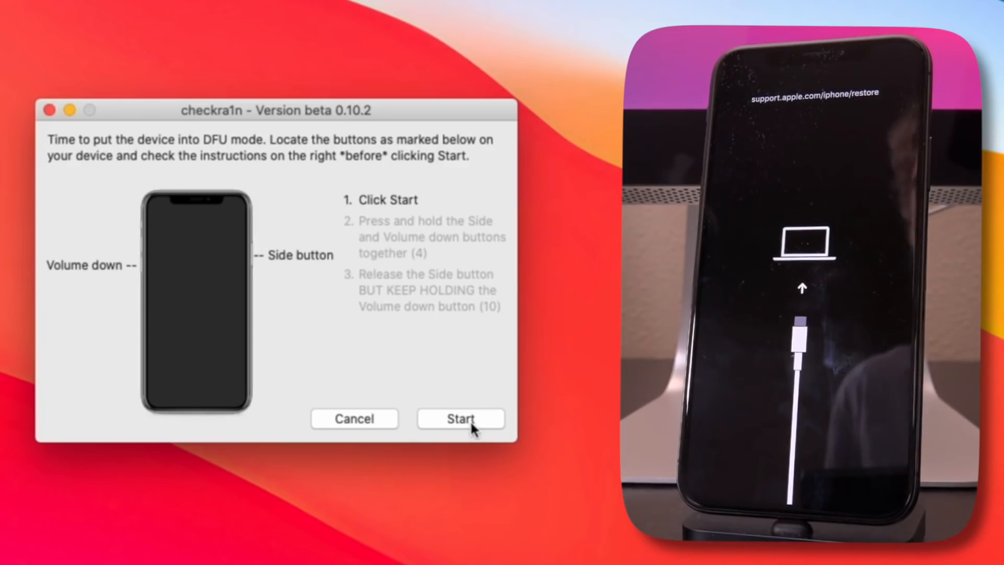
mouse_move(359, 352)
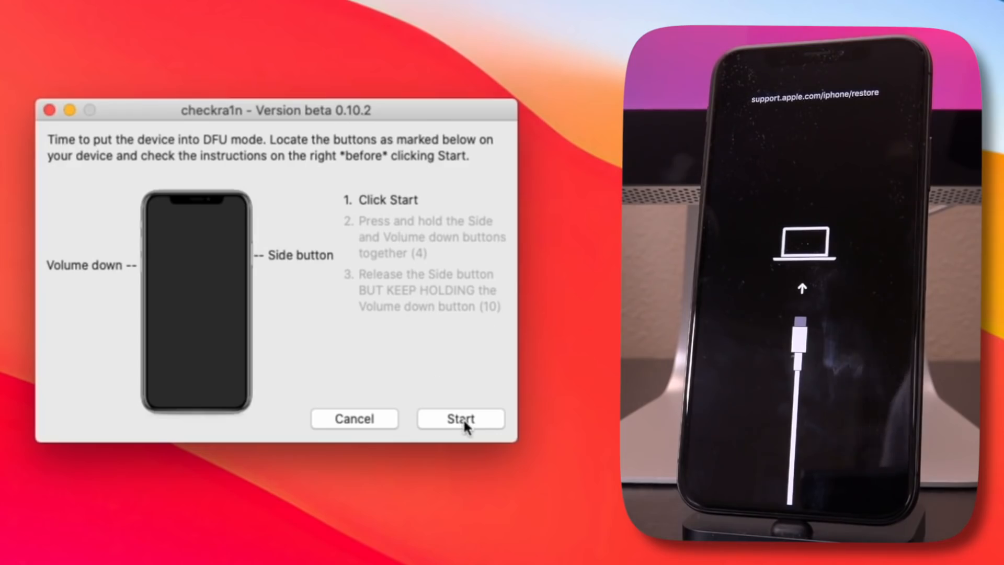
Start the guided DFU countdown and run the jailbreak through to All Done
click(460, 419)
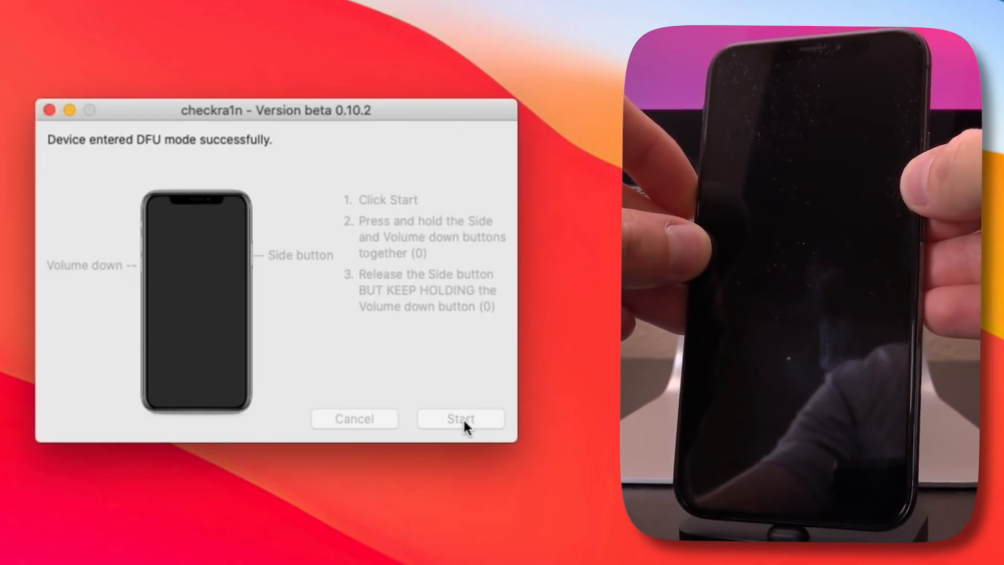
click(460, 418)
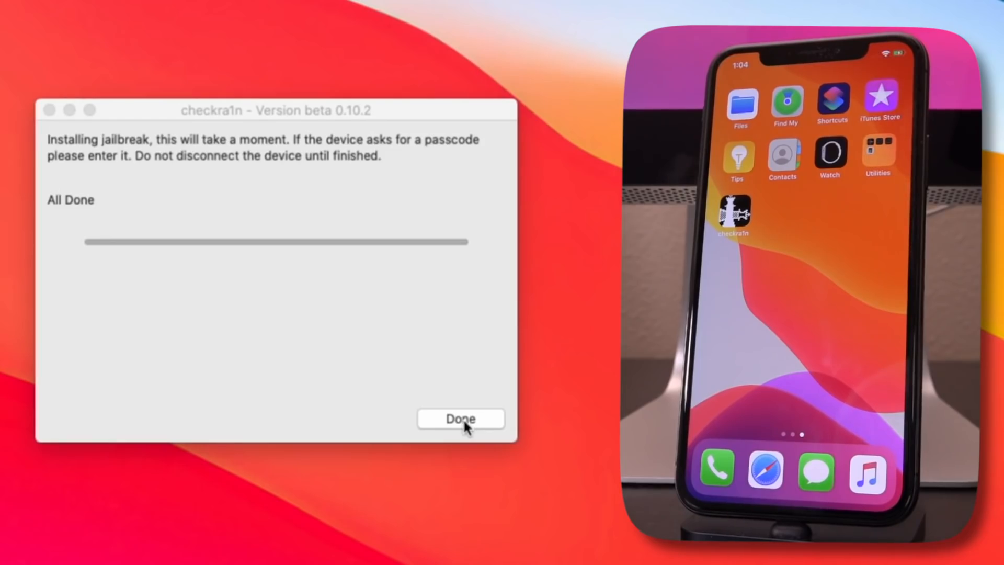
Dismiss the finished jailbreak screen, then install Cydia from the checkra1n Loader app
click(460, 419)
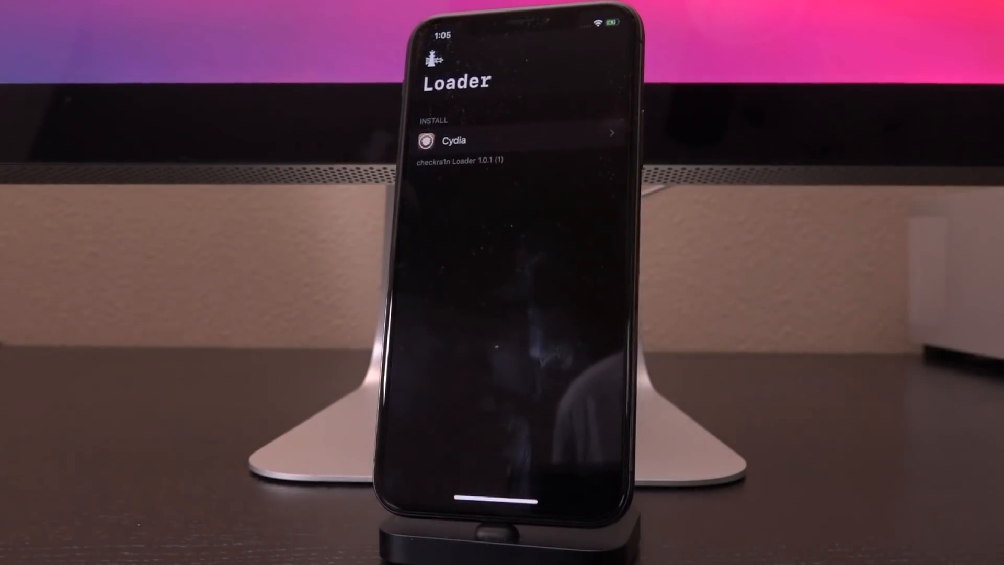
click(454, 140)
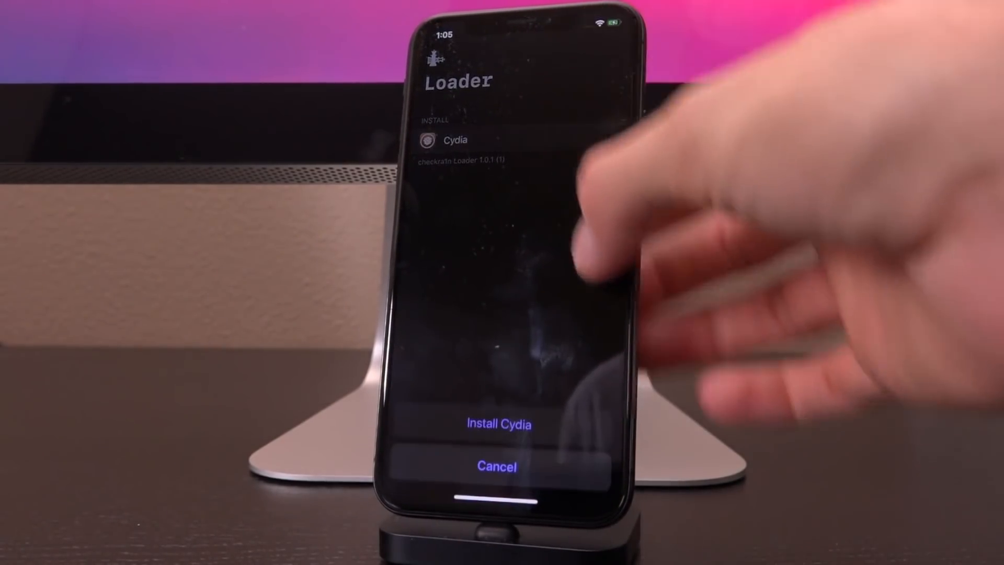
click(497, 424)
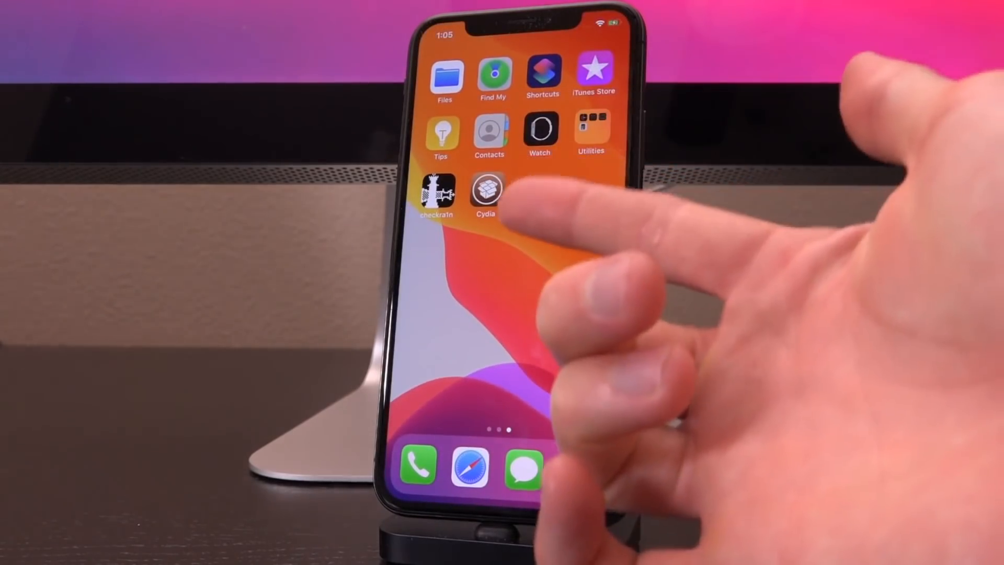
Launch Cydia, confirm the queued upgrades and OpenSSL 1.1.1 install, then restart SpringBoard
click(488, 194)
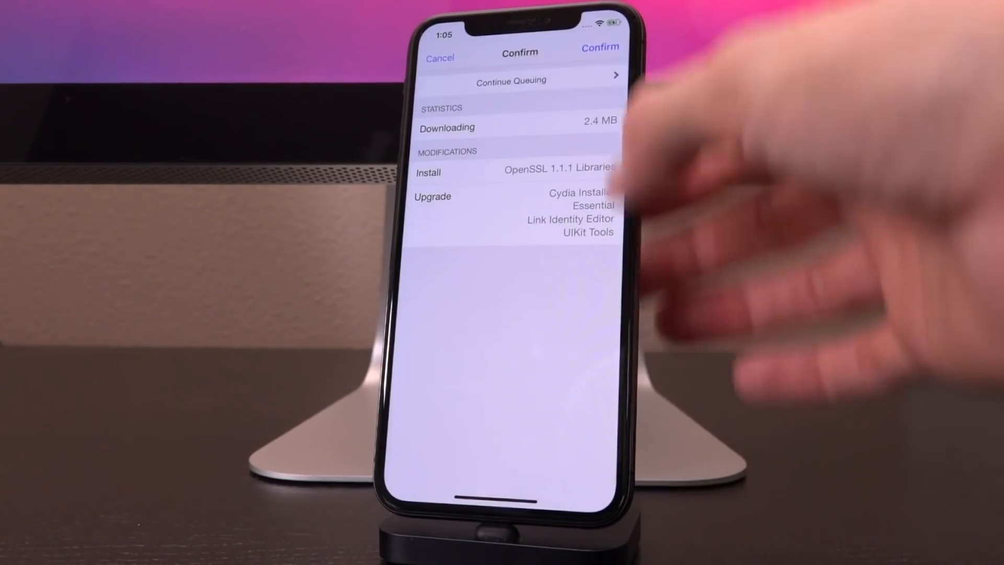
click(599, 46)
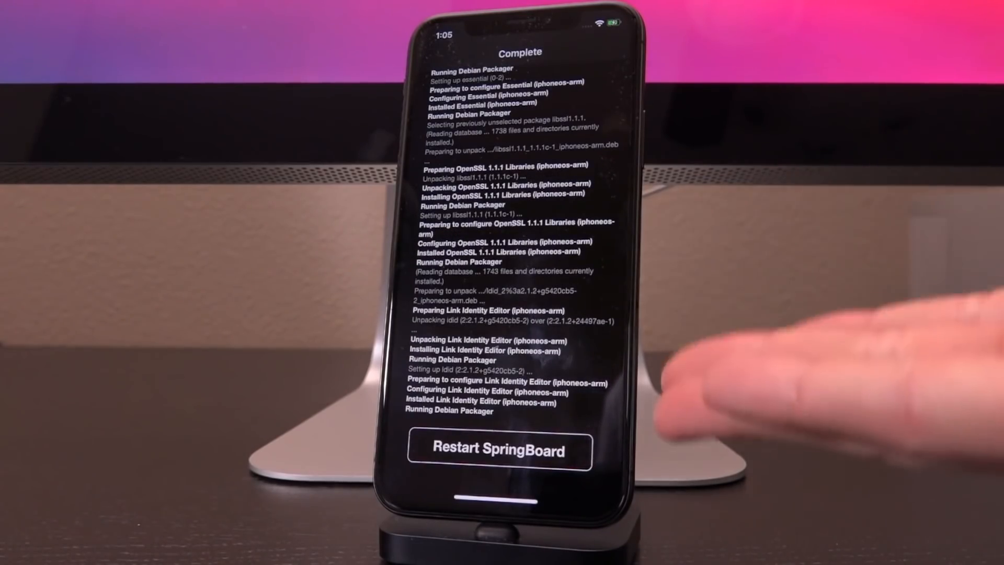
click(499, 449)
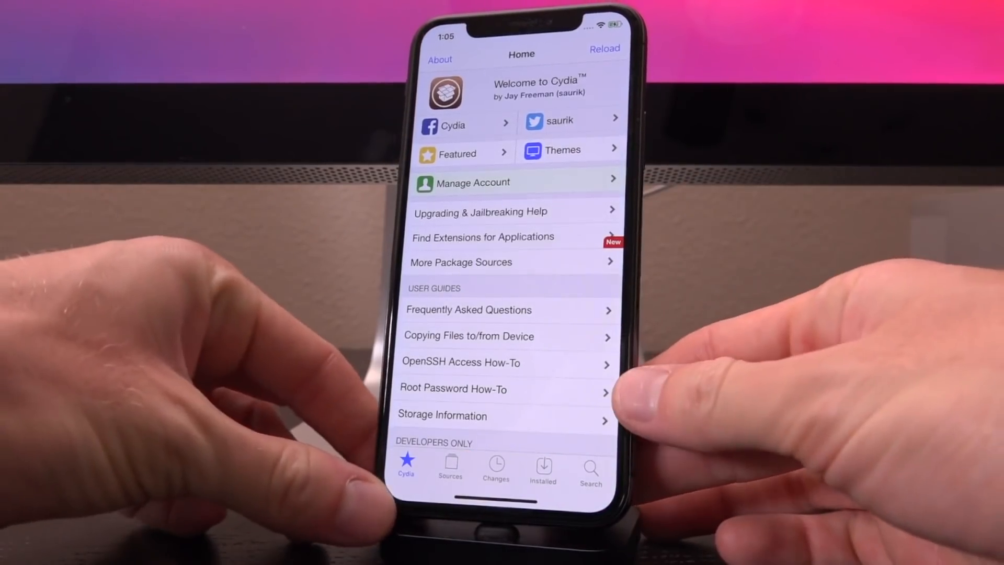
scroll(down, 3)
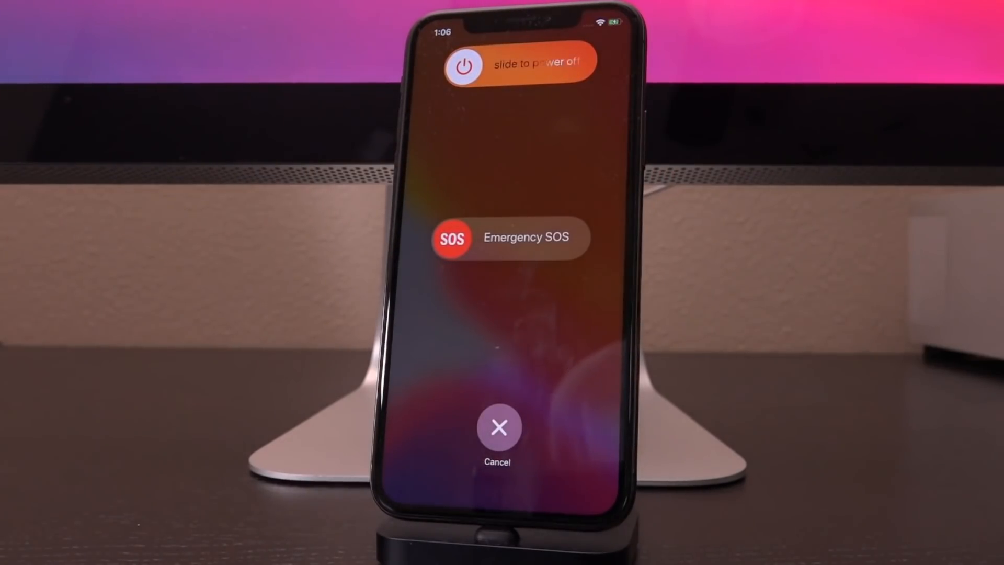
Cancel the slide to power off screen to return to Cydia
click(498, 427)
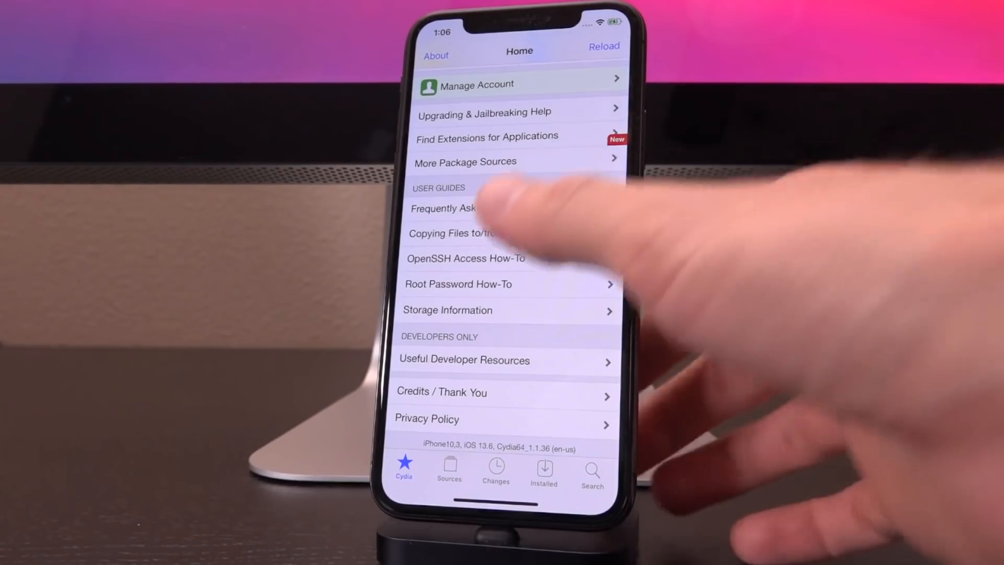
scroll(down, 3)
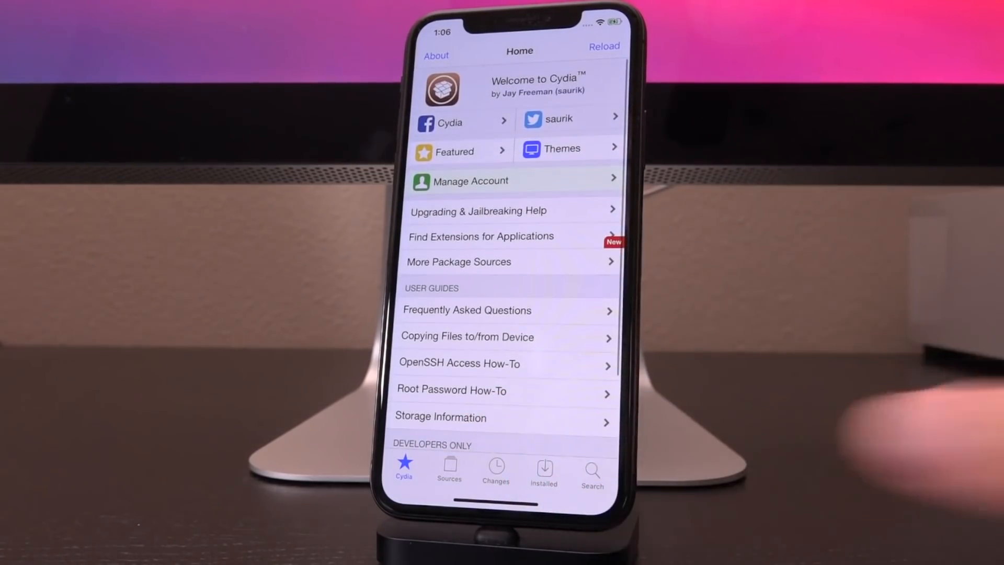